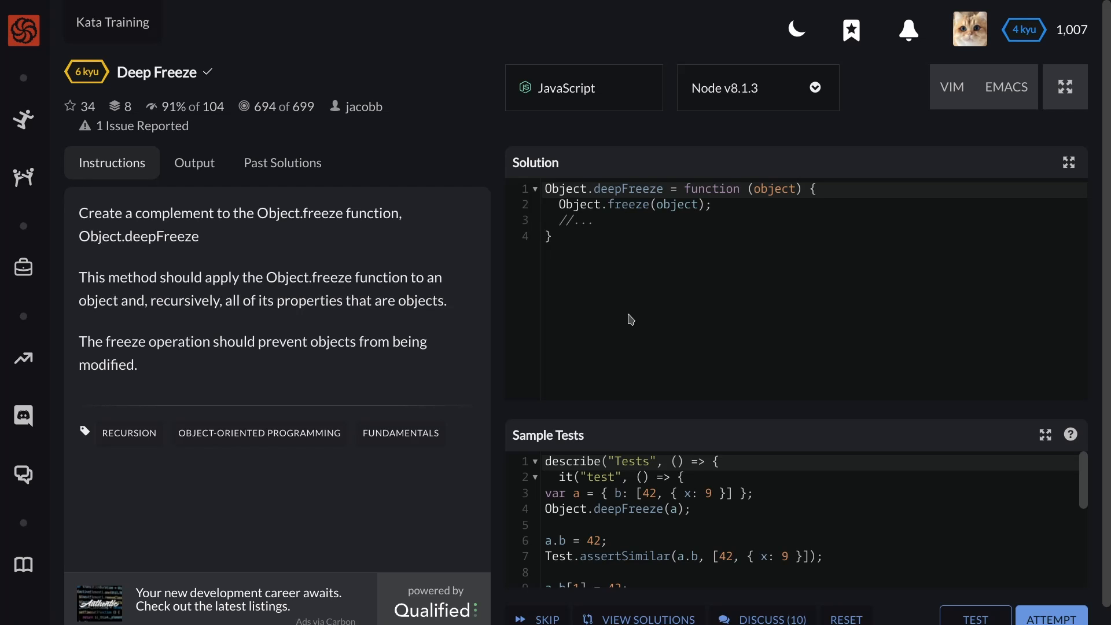
mouse_move(630, 260)
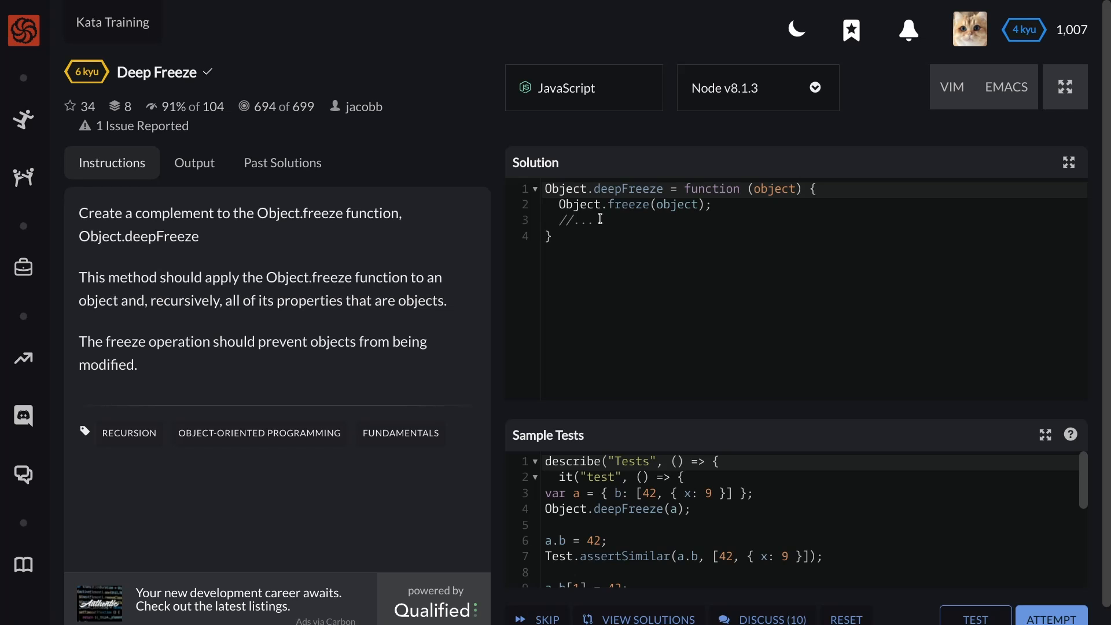
- Clear the starter body of Object.deepFreeze and rename its parameter from object to o
left_click_drag(560, 204, 594, 220)
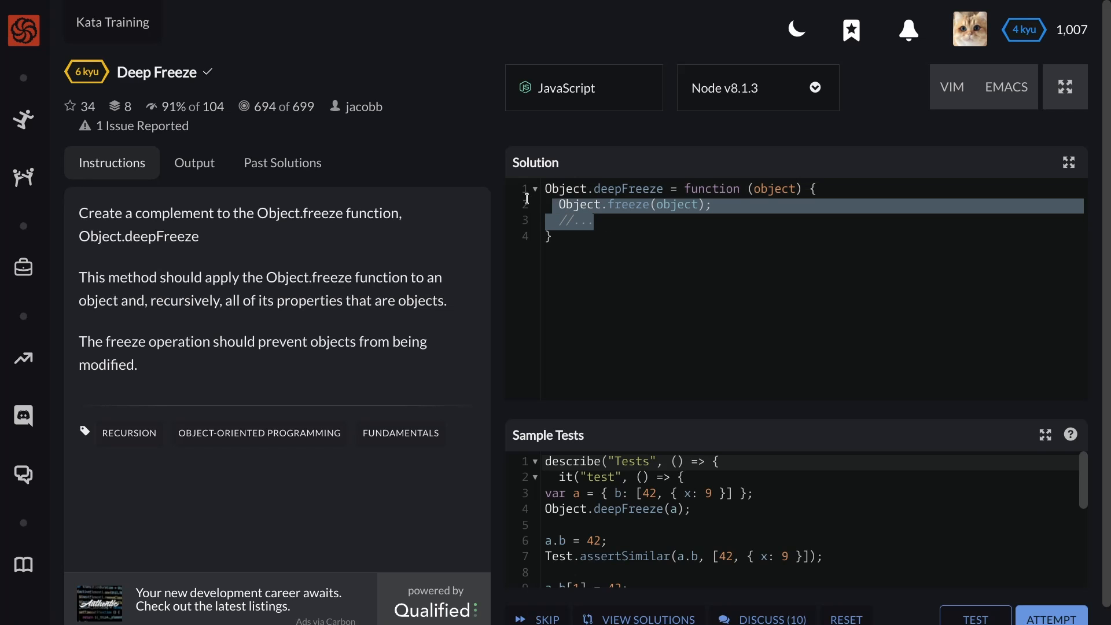
key("Delete")
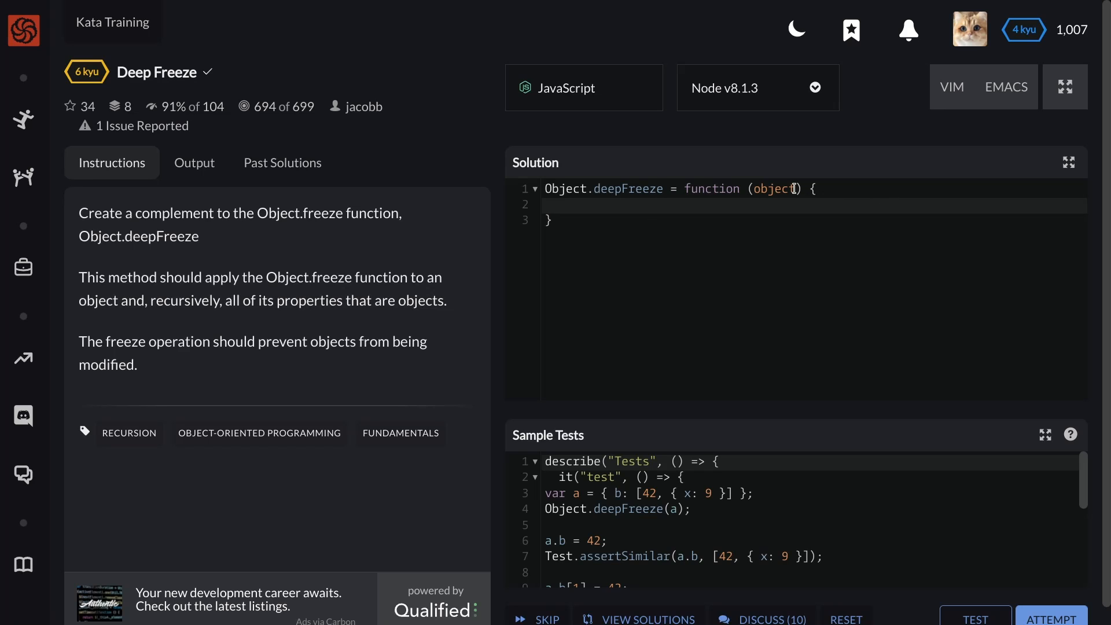
double_click(778, 189)
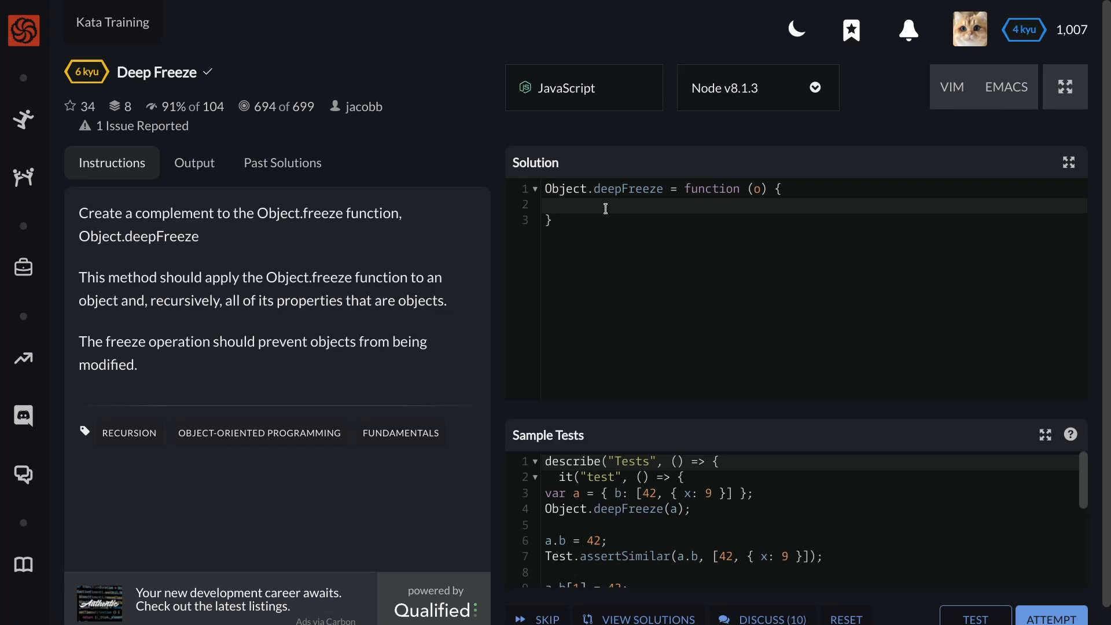
- Write the helper 'const d = obj => {' with 'Object.keys(obj)' as its first statement
type("const")
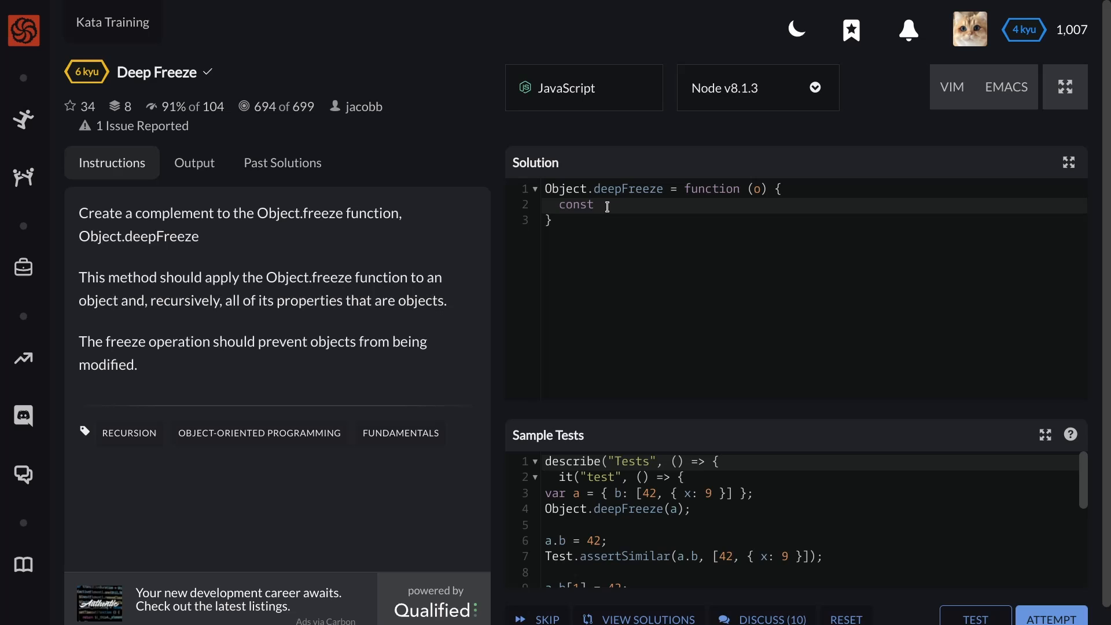
type("d =")
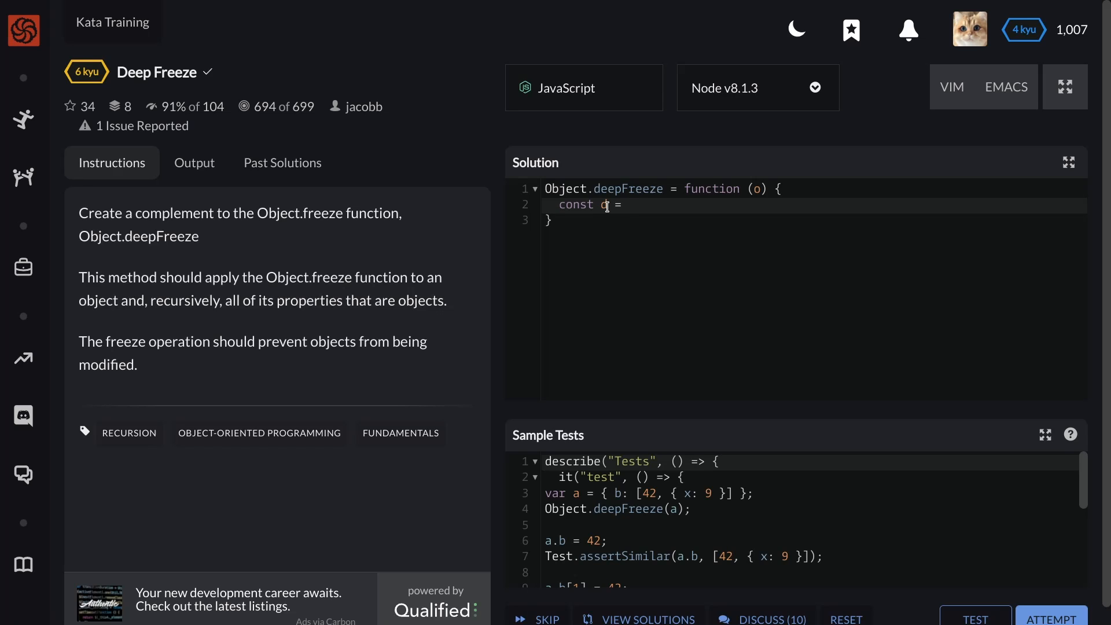
type("obj")
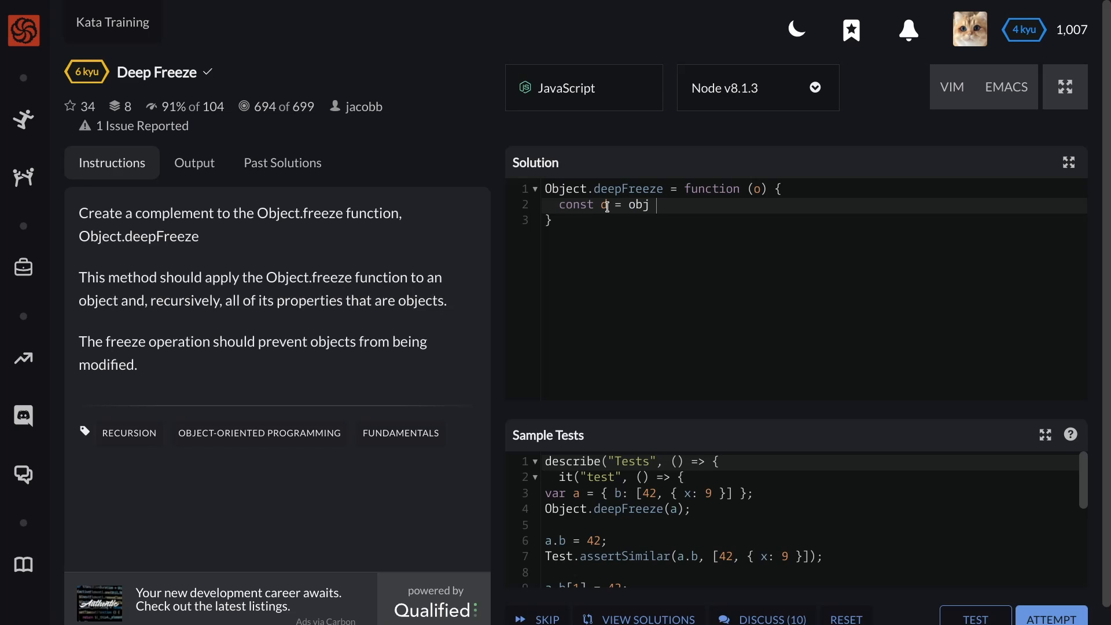
type("=>")
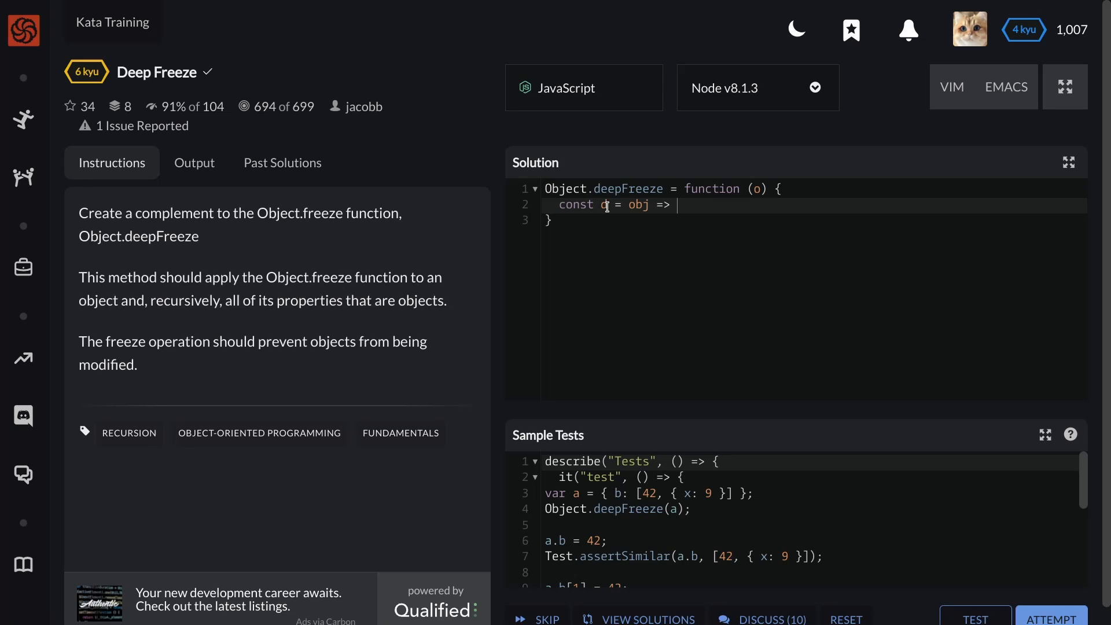
type("{")
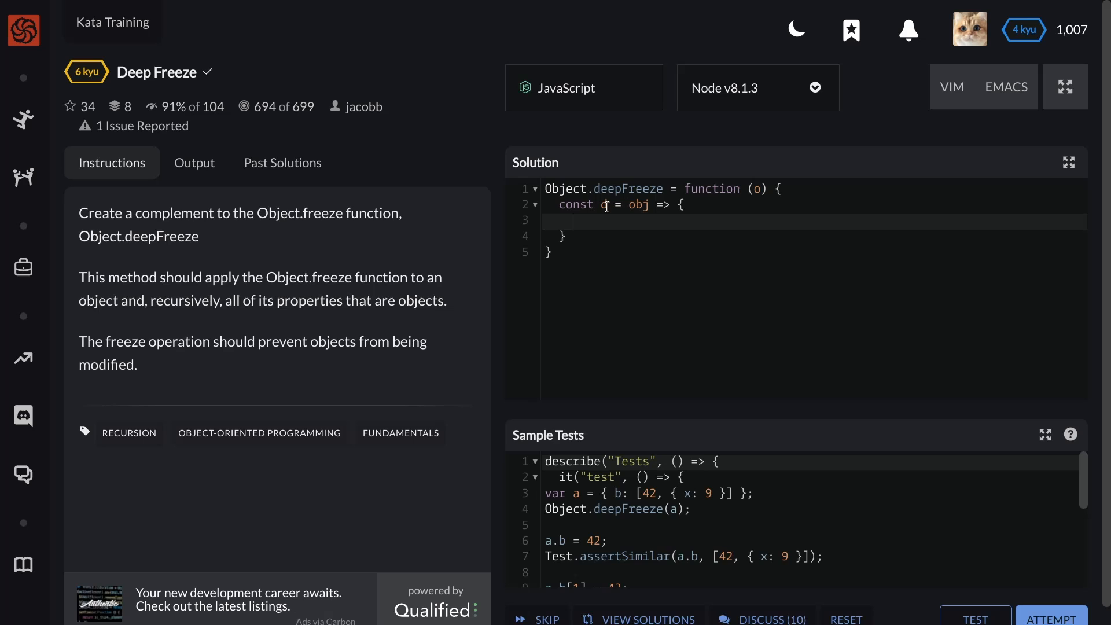
type("Object")
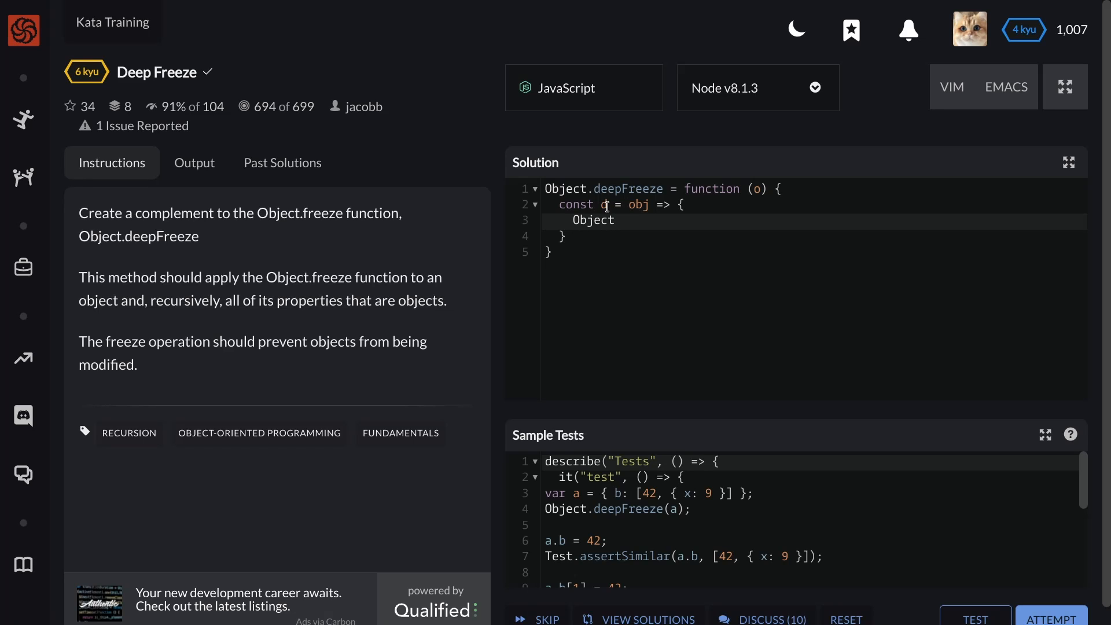
type(".ke")
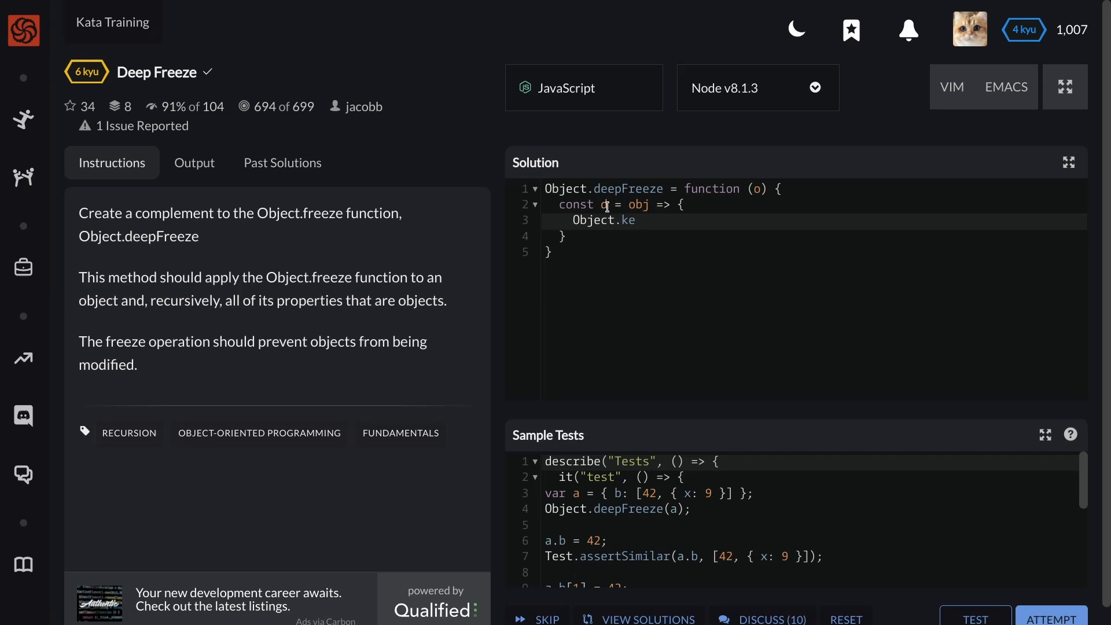
type("ys")
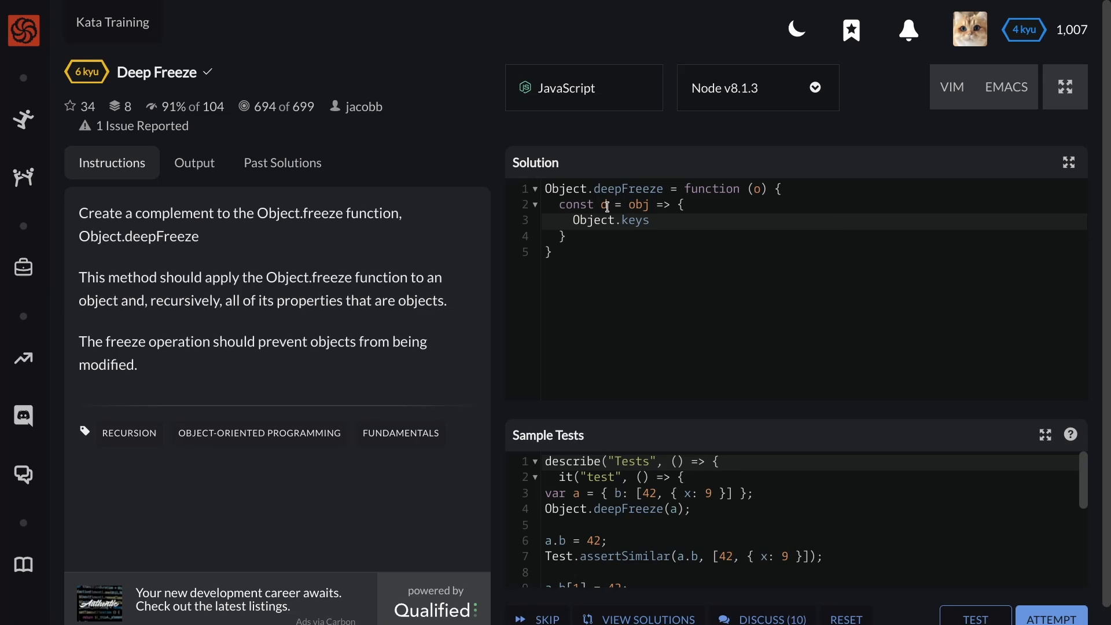
type("()")
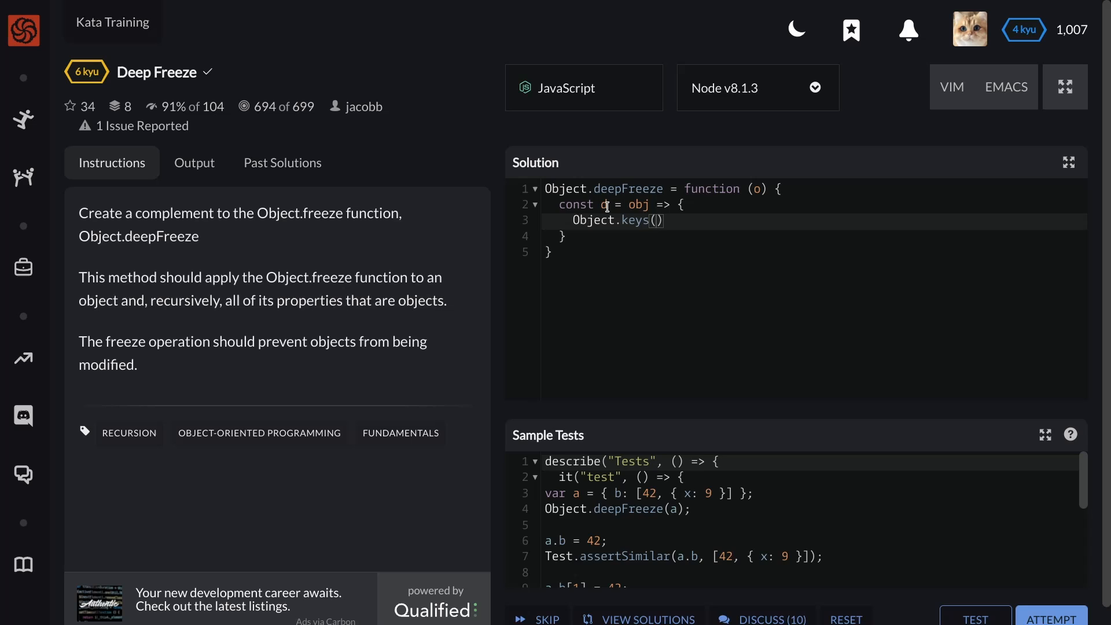
type("obj")
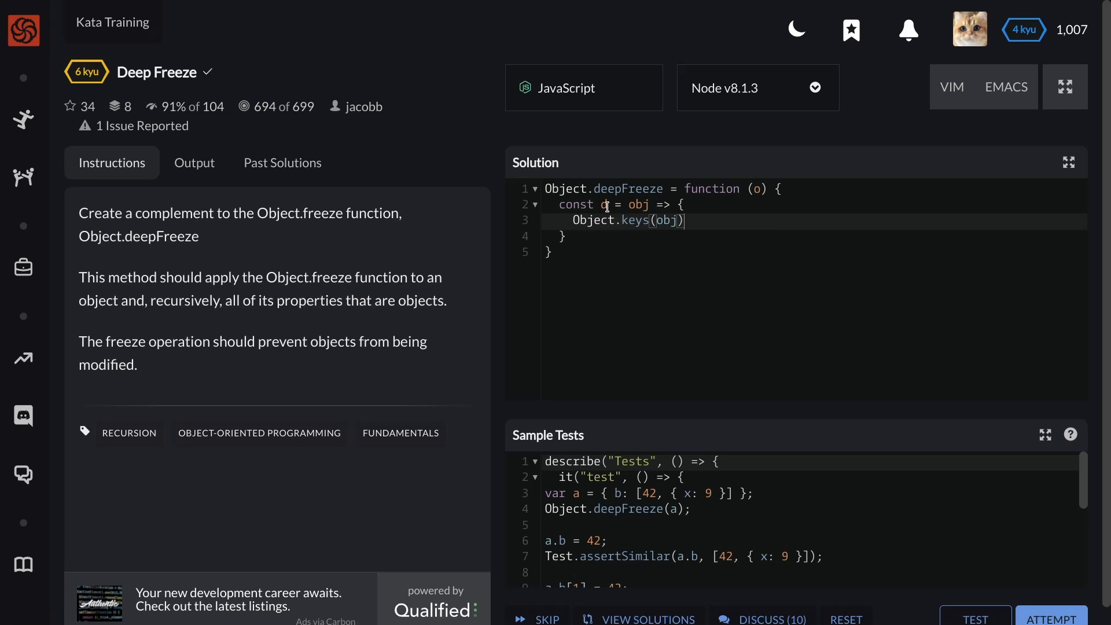
- Chain '.forEach(prop=>{})' onto Object.keys(obj) to iterate the object's keys
type(".fo")
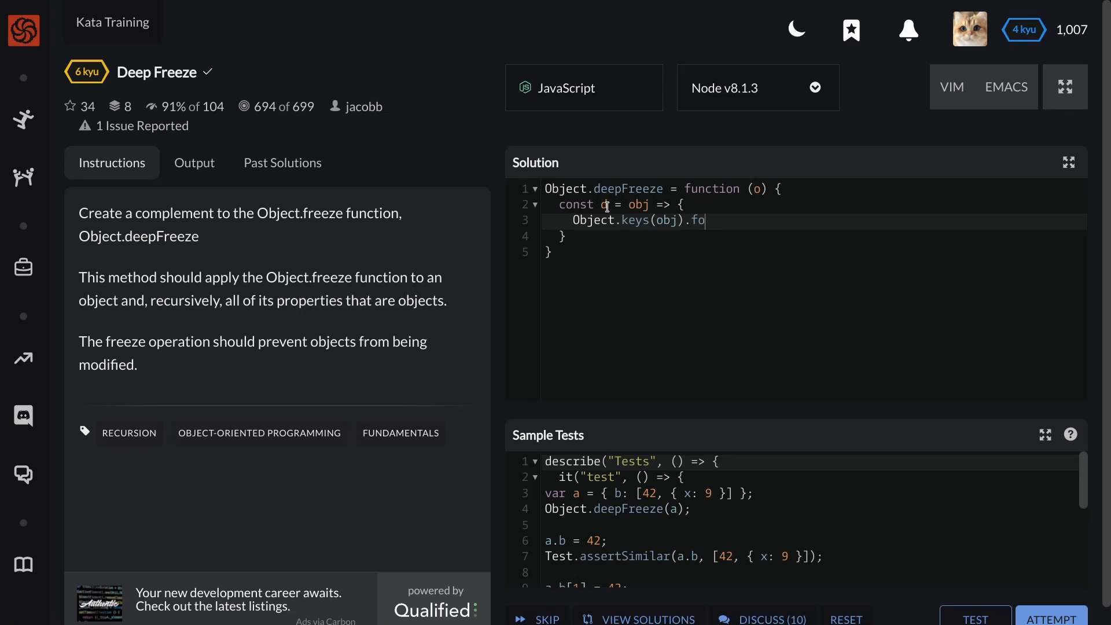
type("rEach")
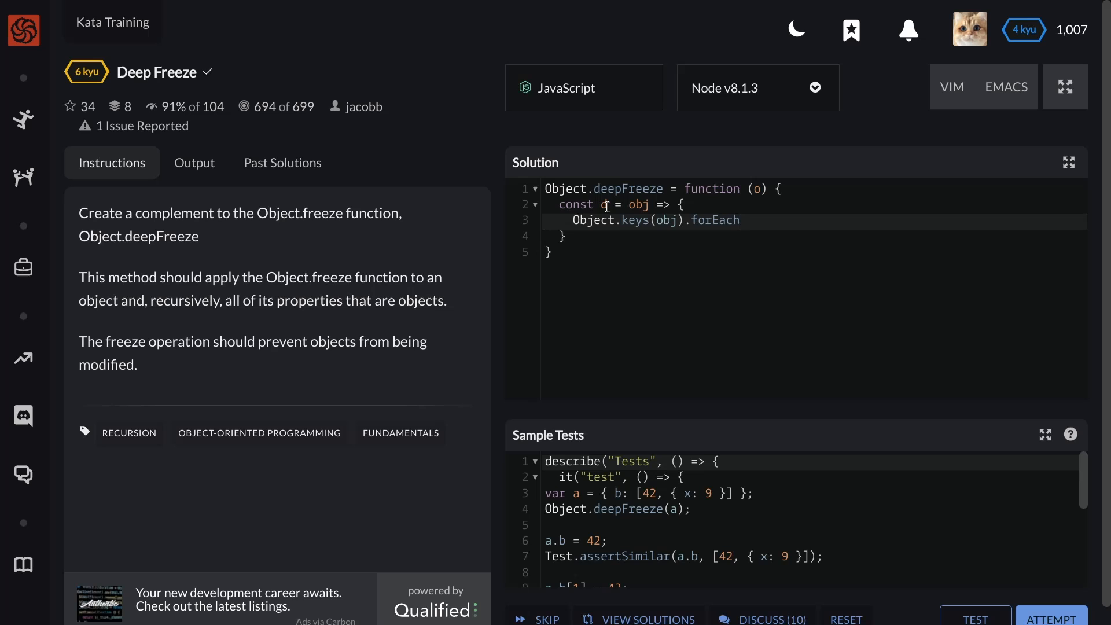
type("(")
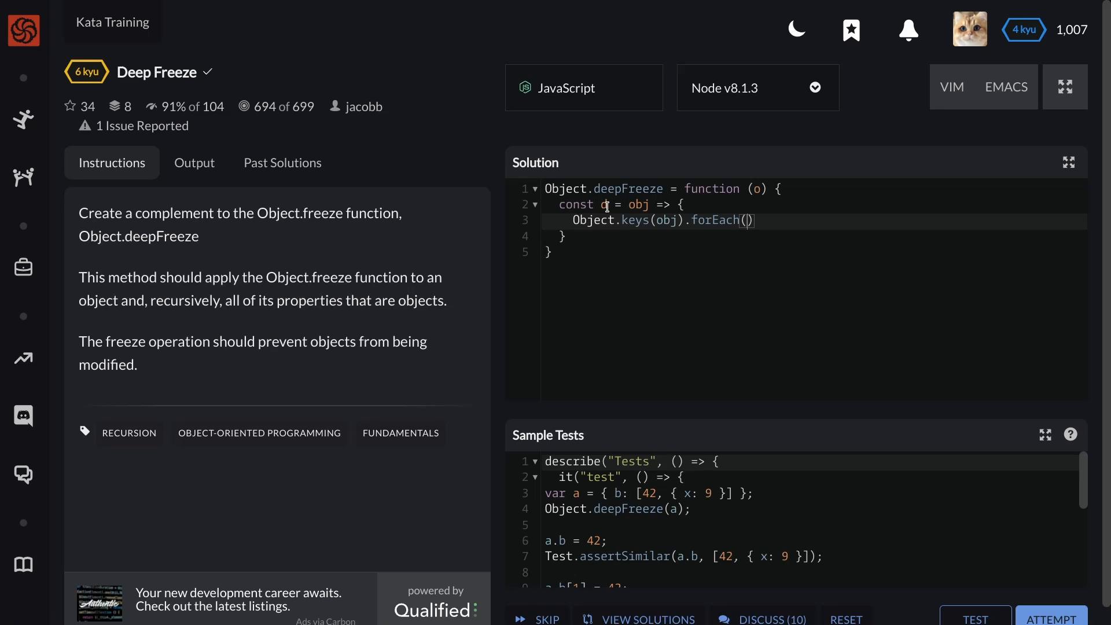
type("prop")
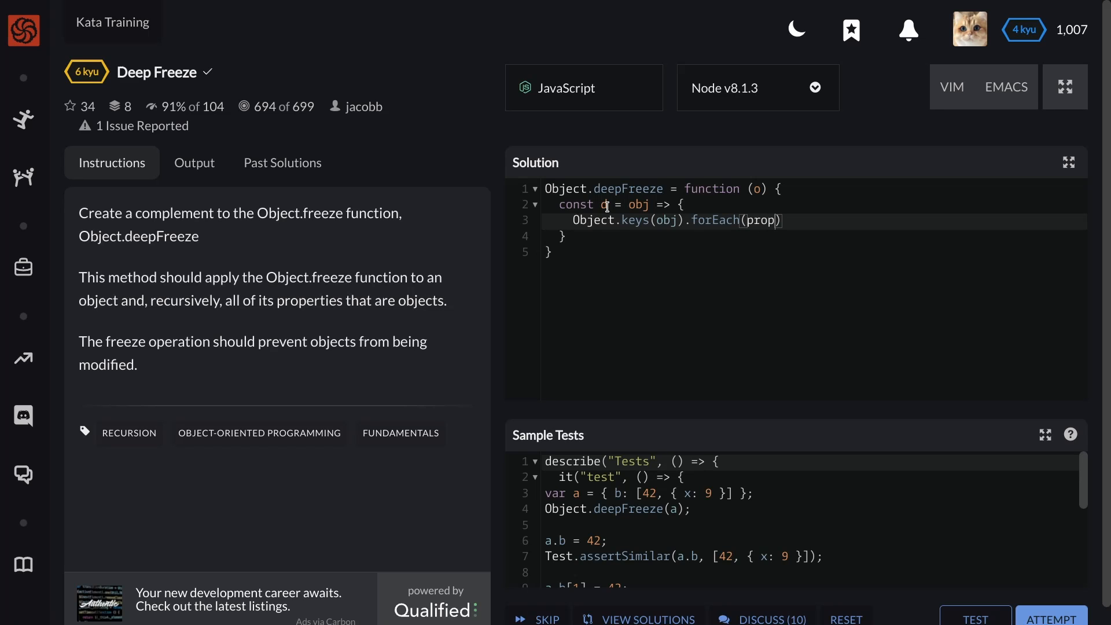
type("=>")
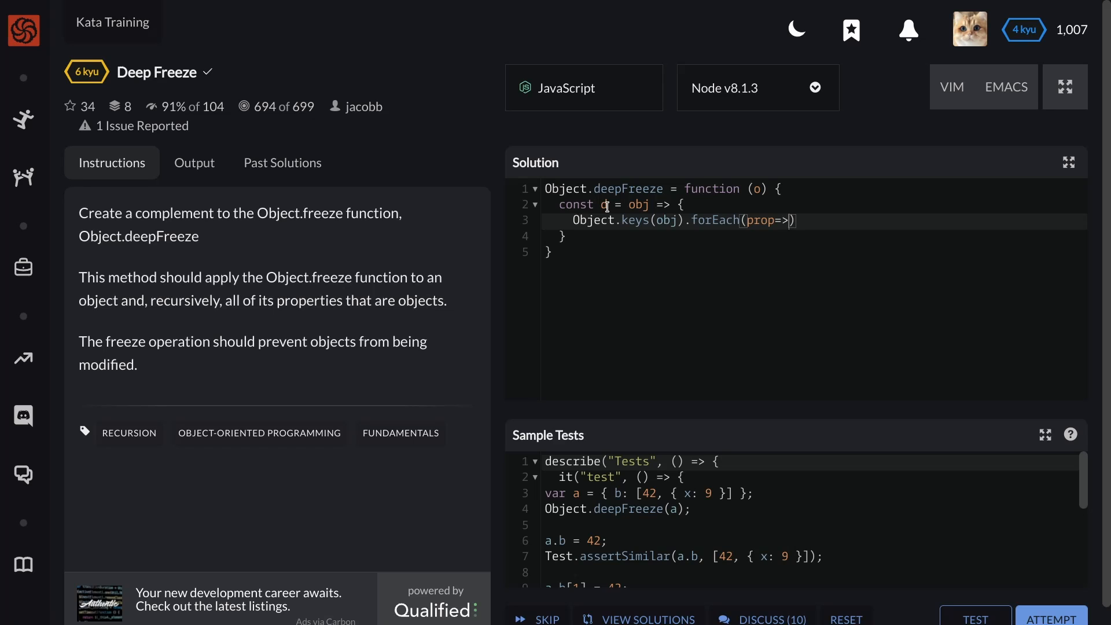
type("{}")
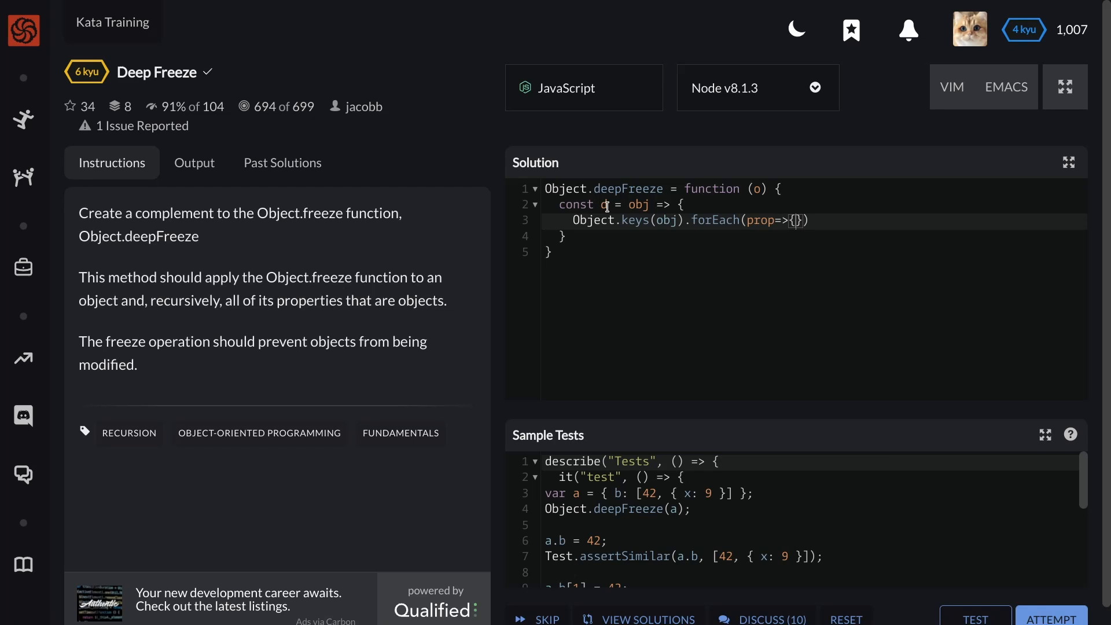
- Add the condition if (typeof obj[prop]==='object') inside the forEach callback
type("if")
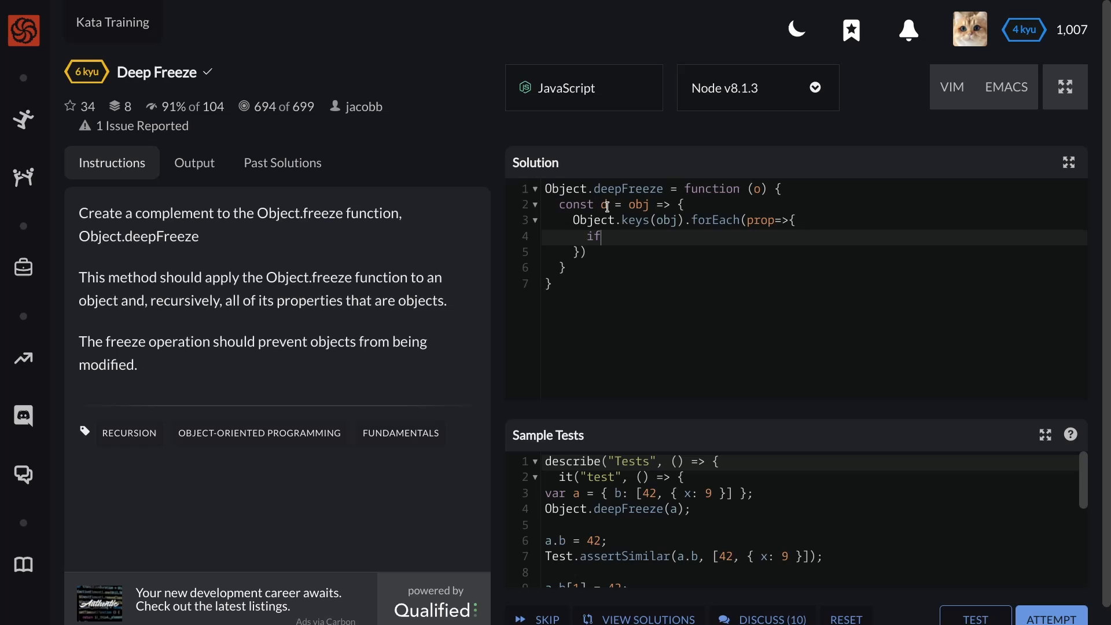
type("()")
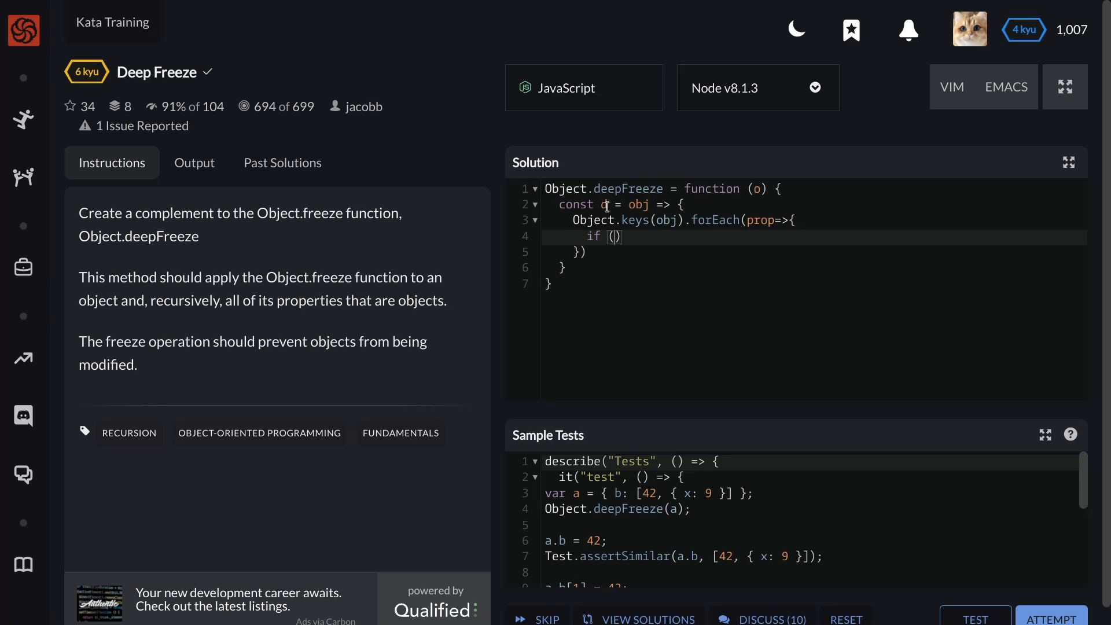
type("typr")
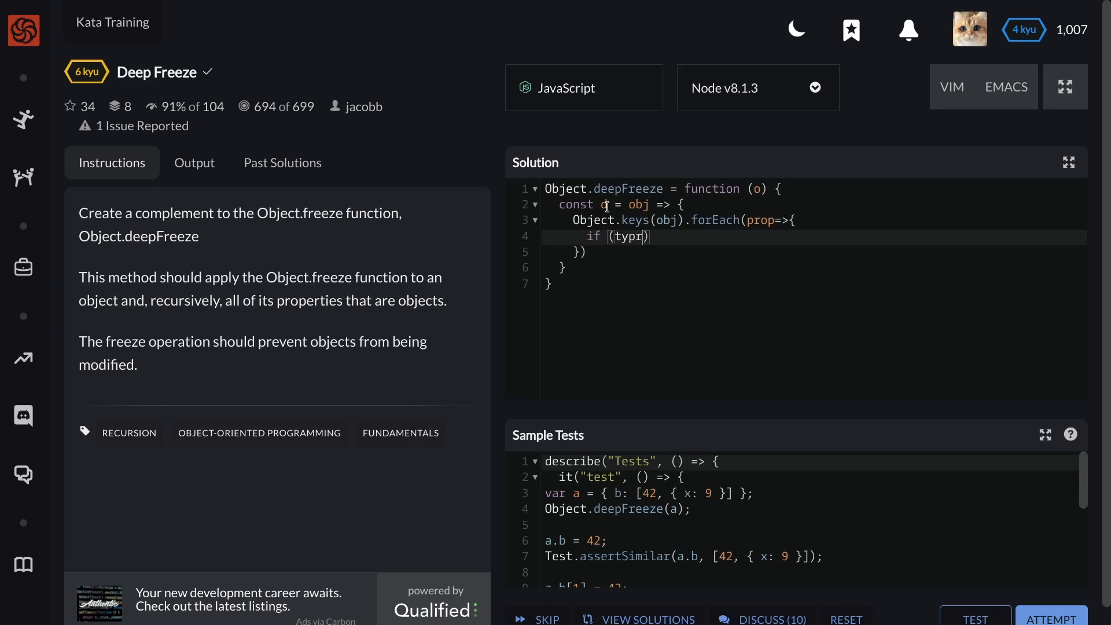
type("eof")
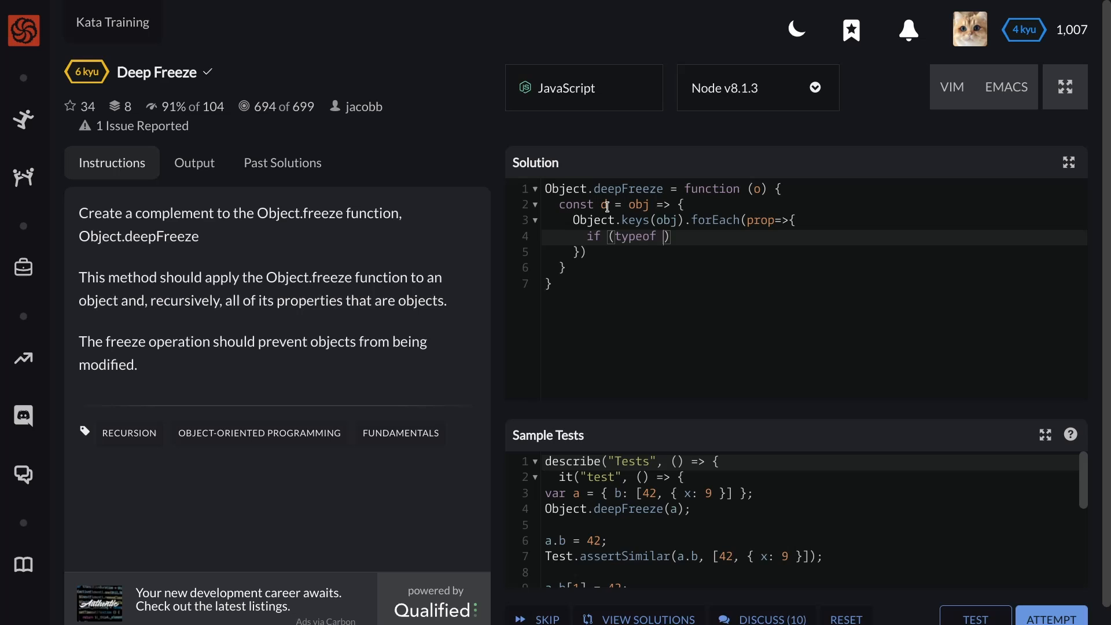
type("obj[]")
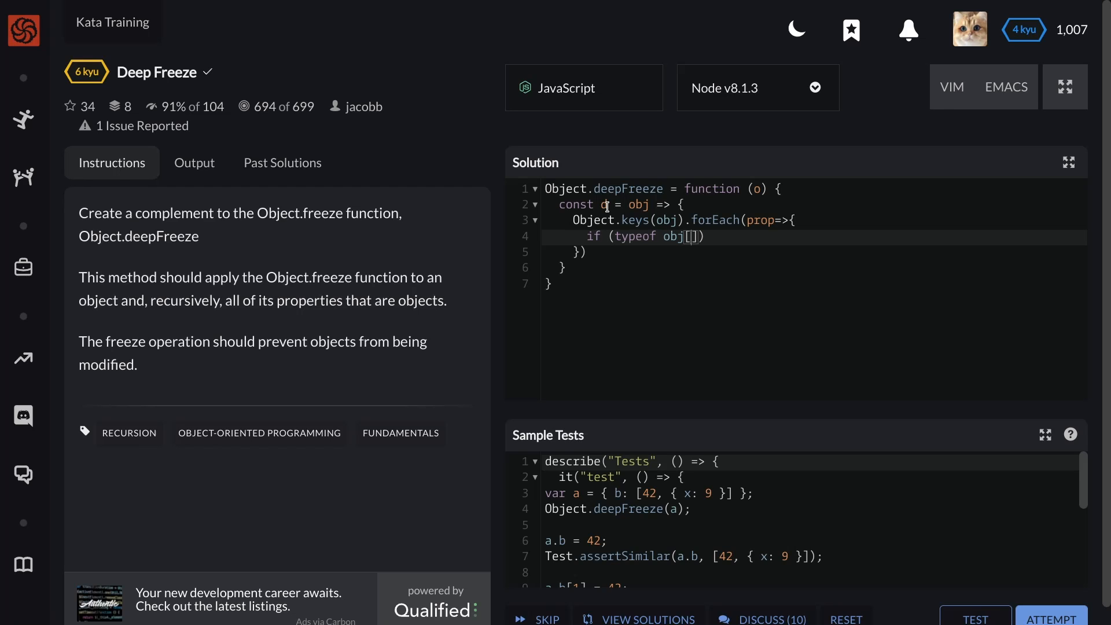
type("prop")
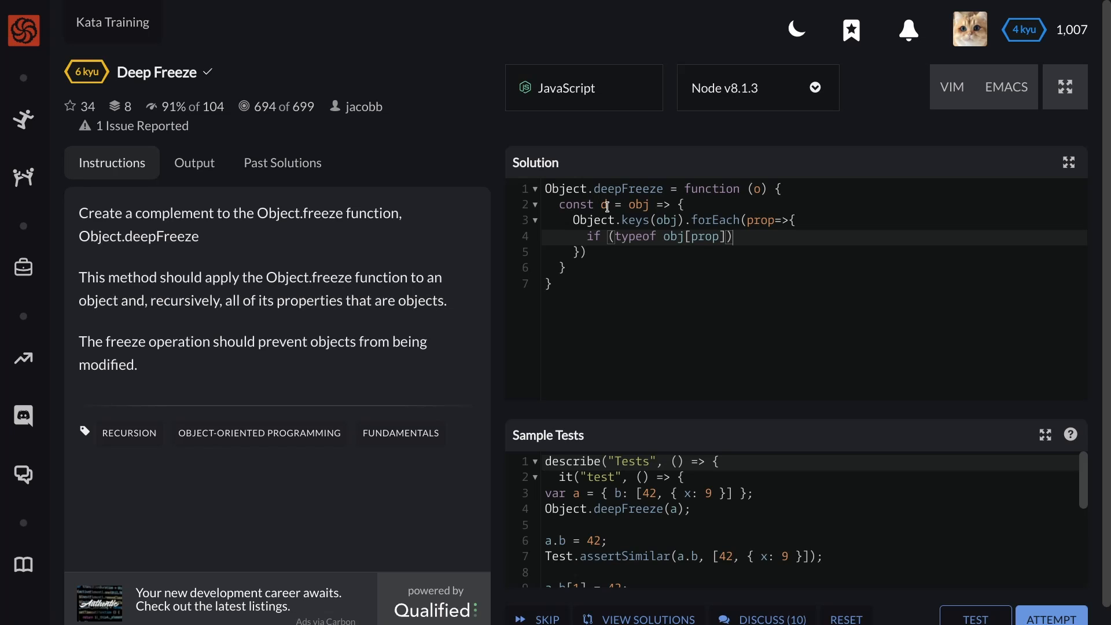
type("=== '")
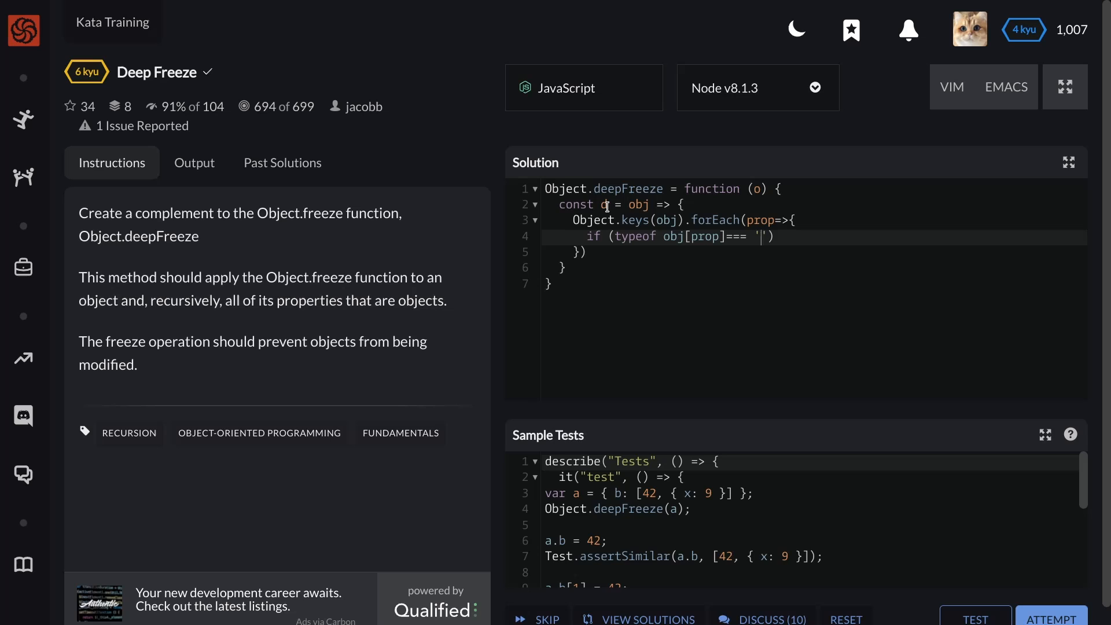
type("object")
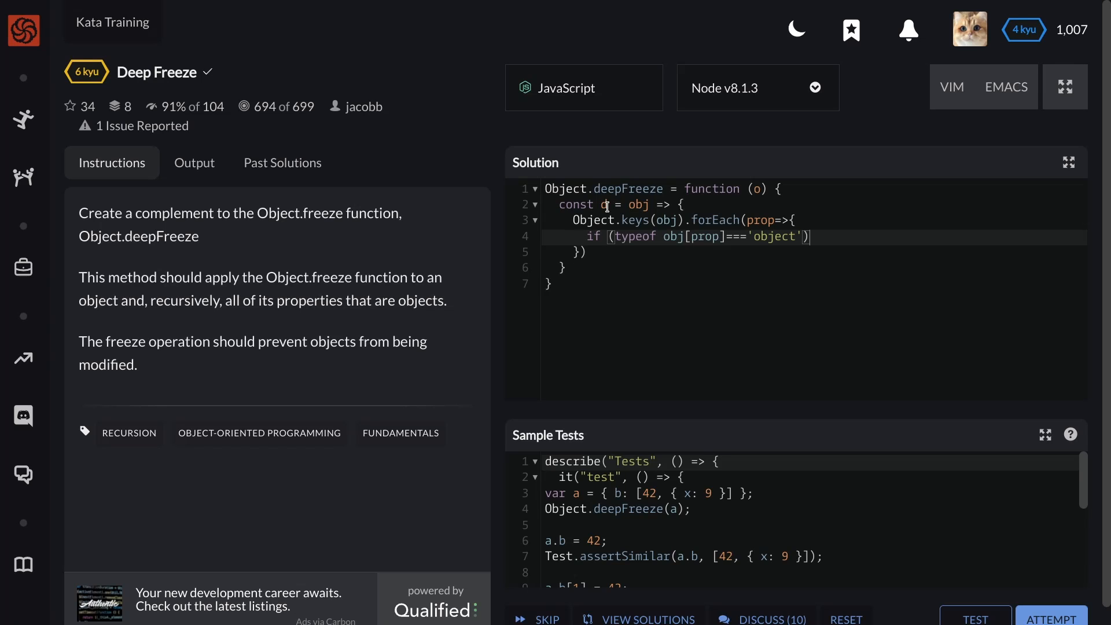
- Make the if branch recurse with d(obj[prop]) for nested objects
type("d")
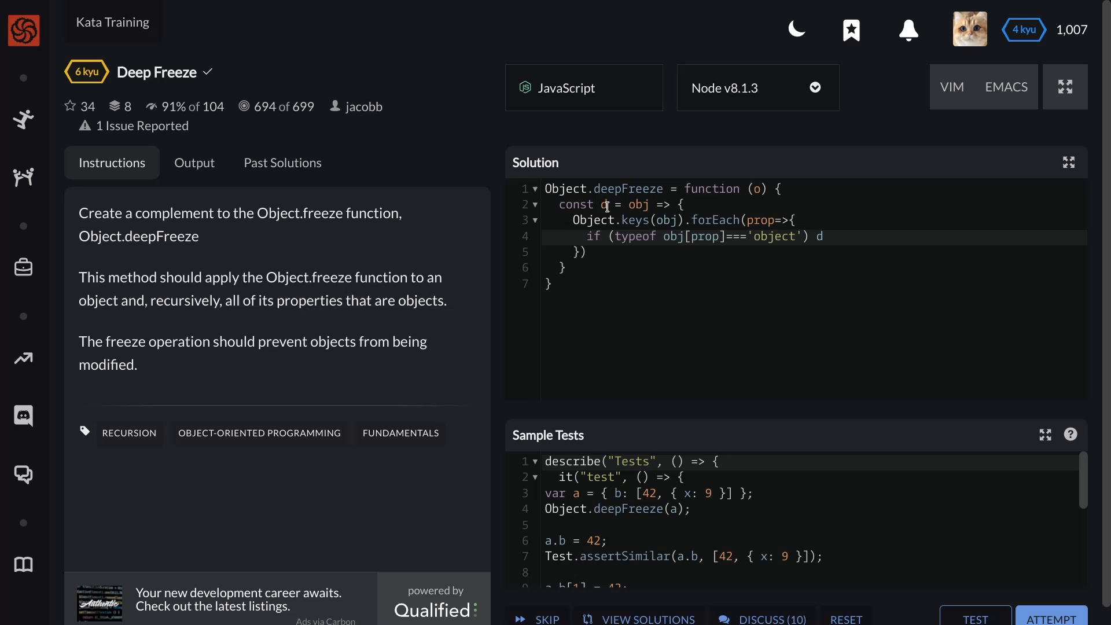
type("()")
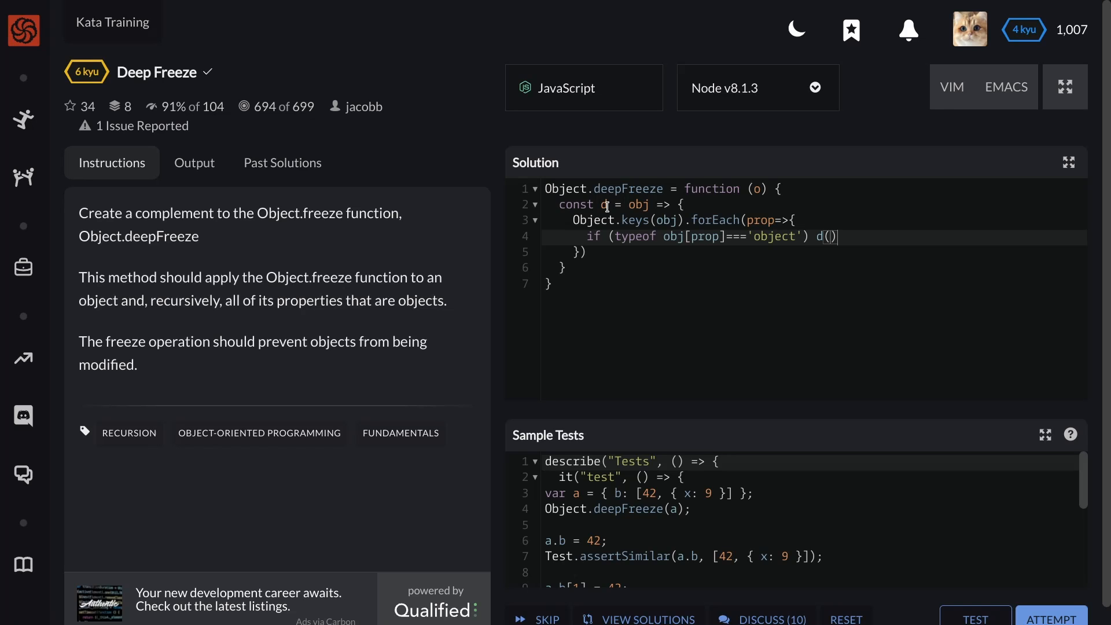
type("obj[p")
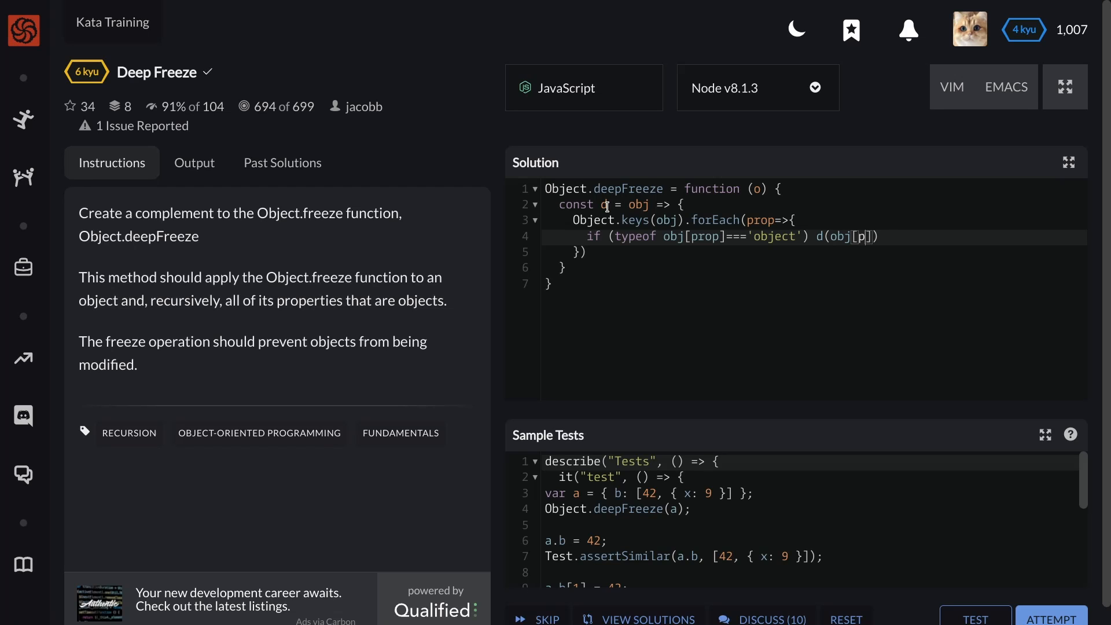
type("rop")
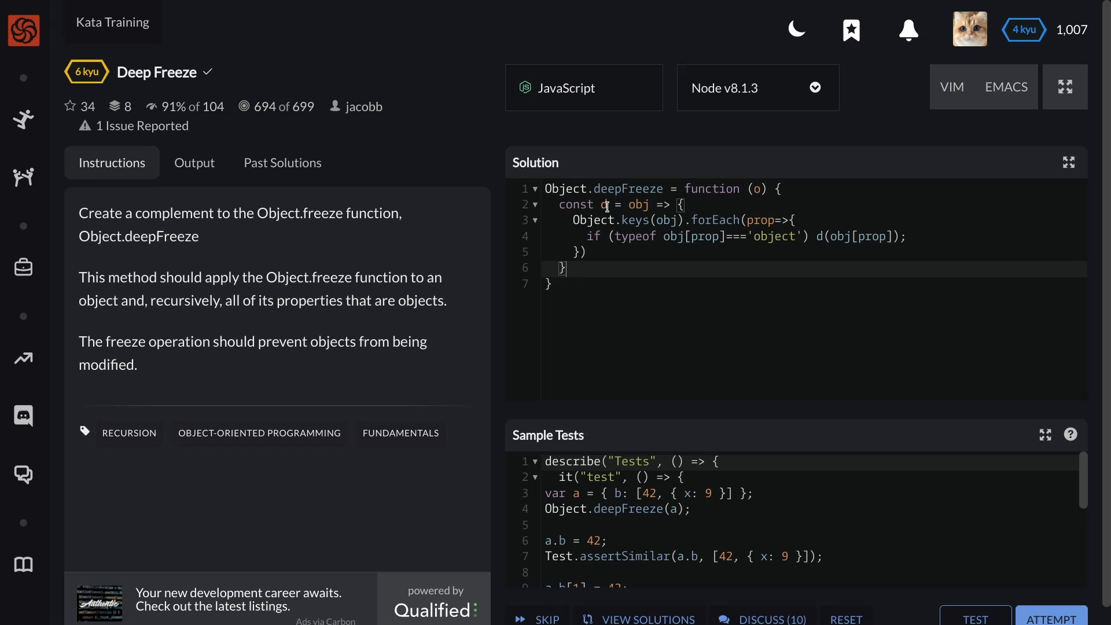
- Have the helper d finish with 'return Object.freeze(obj)'
type("re")
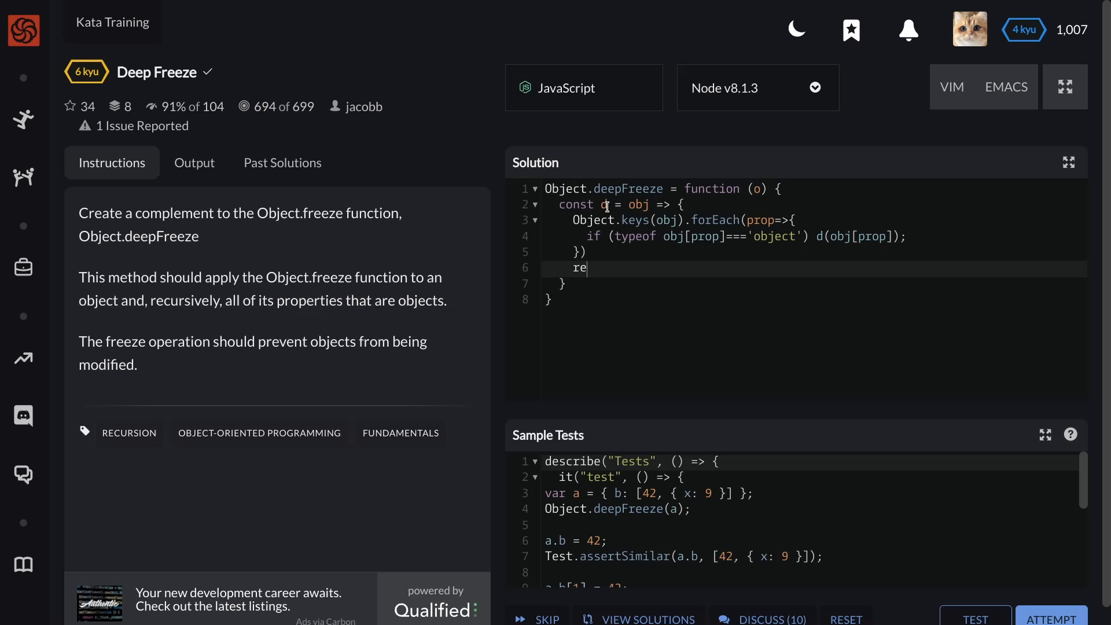
type("turn")
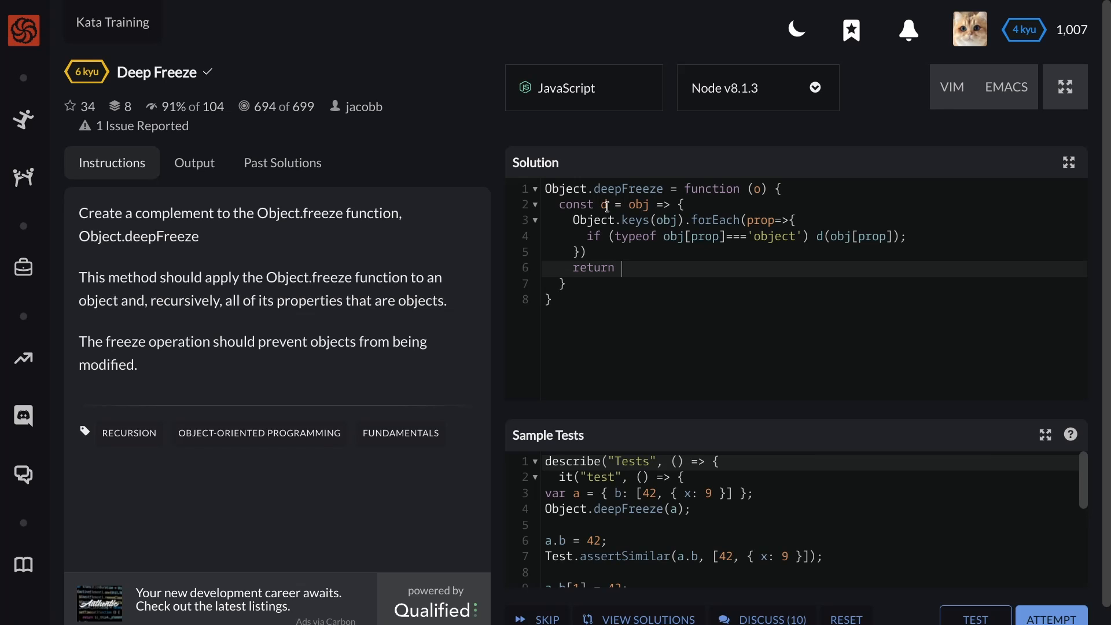
type("0")
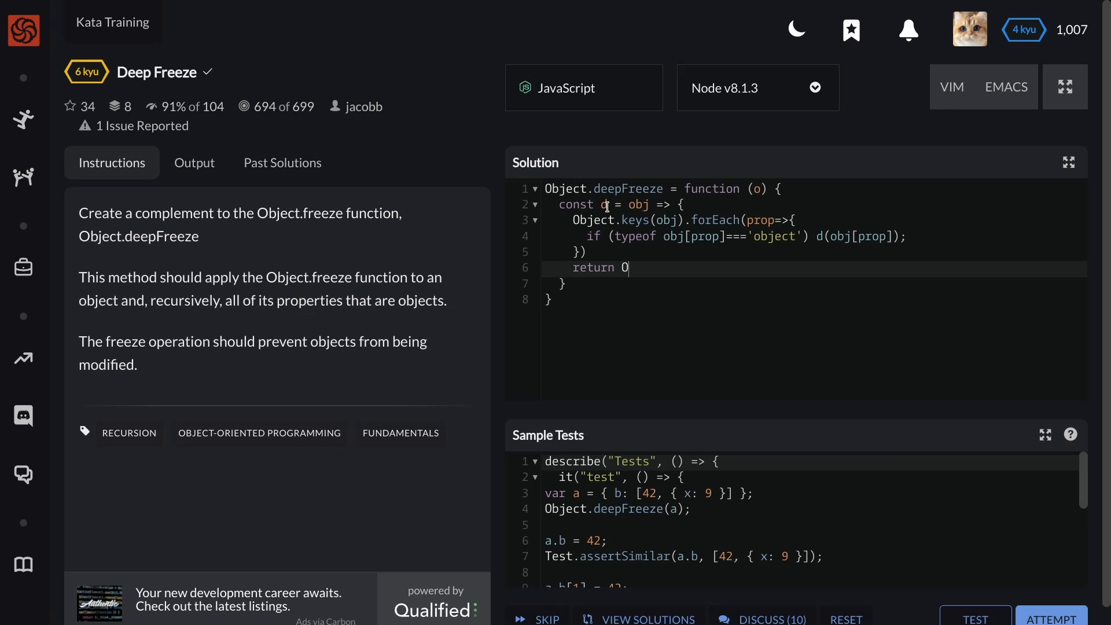
type("bject")
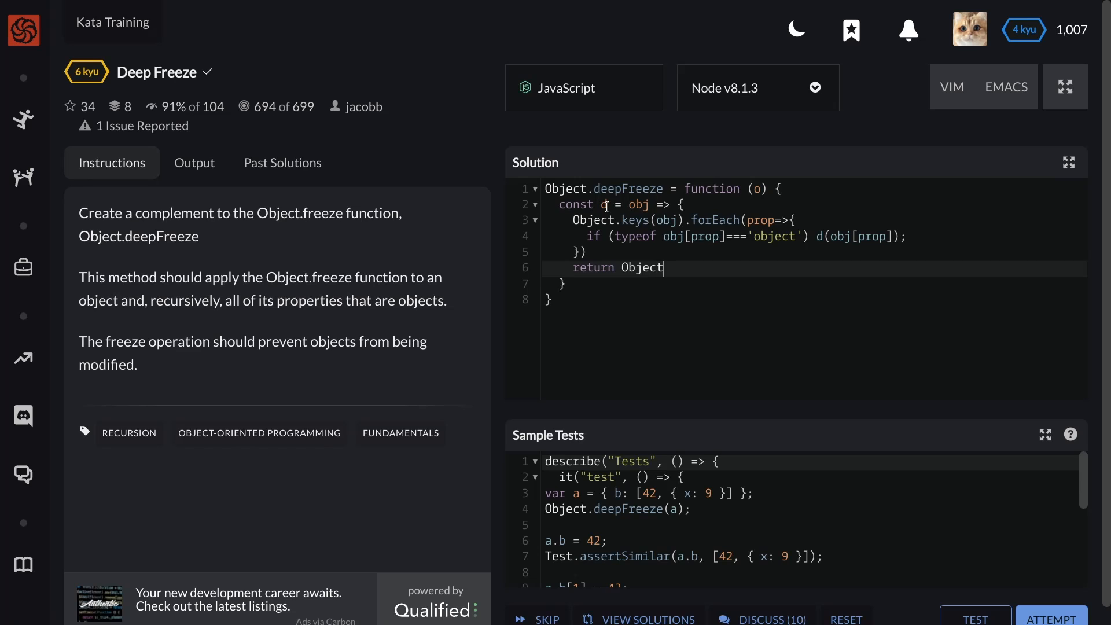
type(".F")
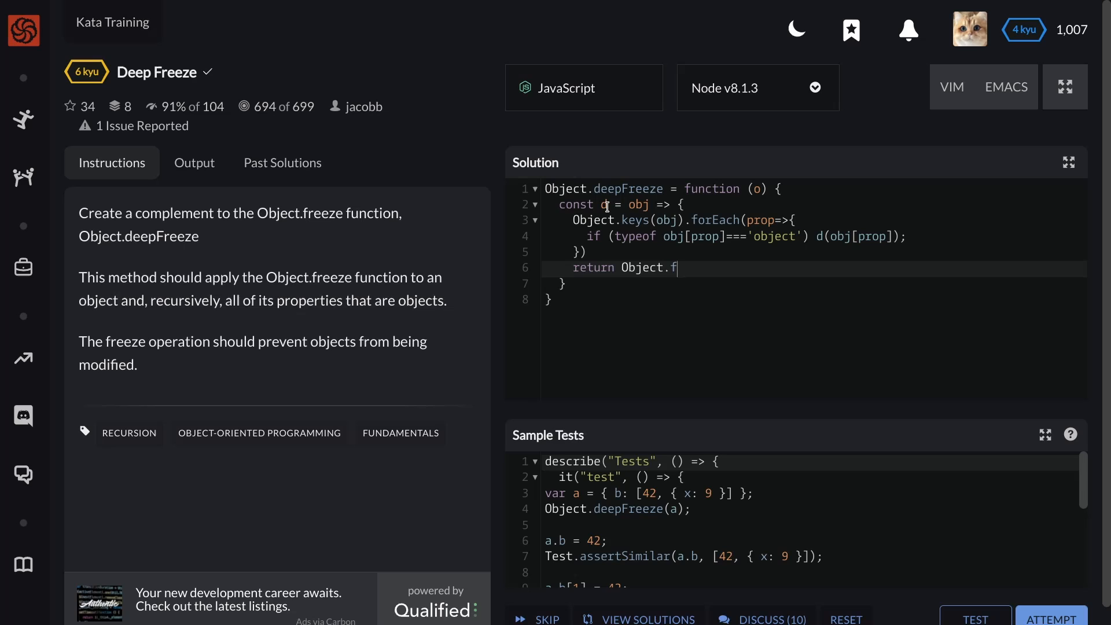
type("re")
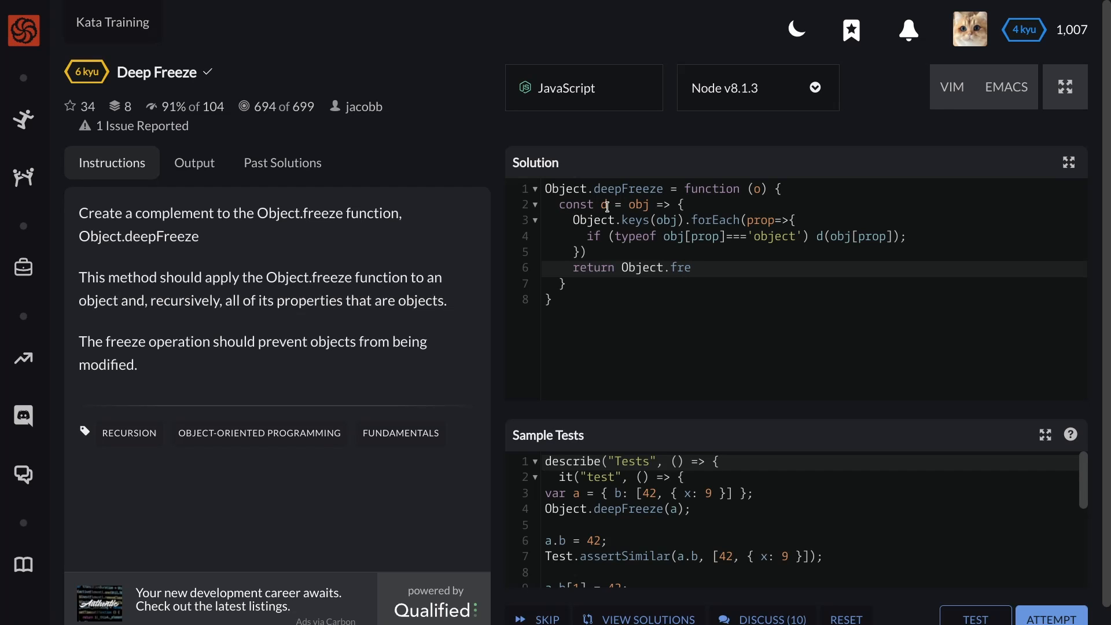
type("e")
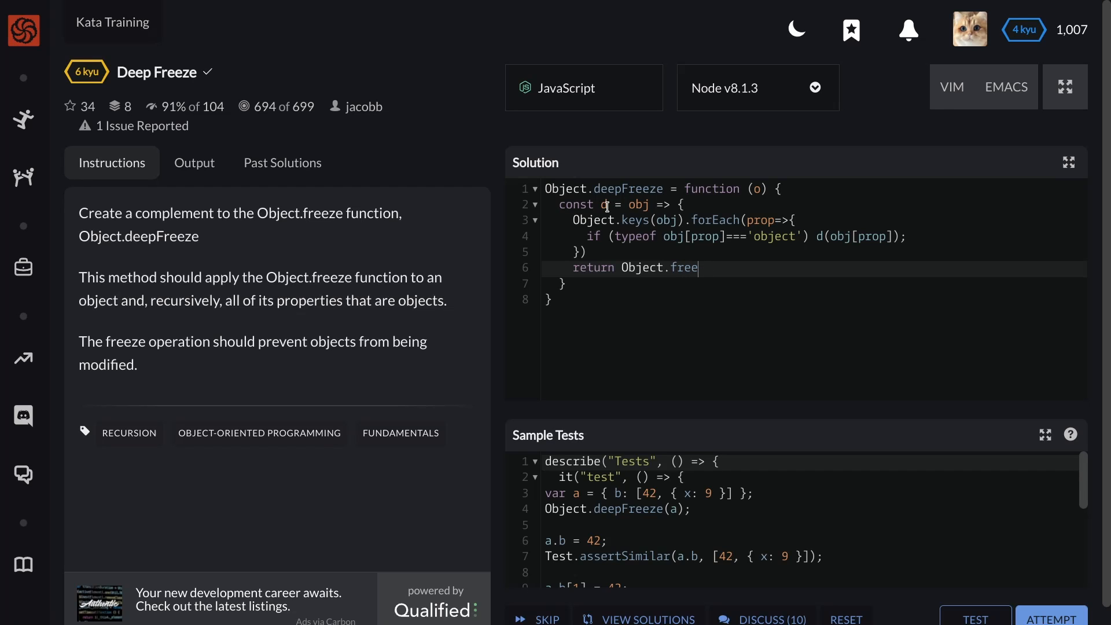
type("ze")
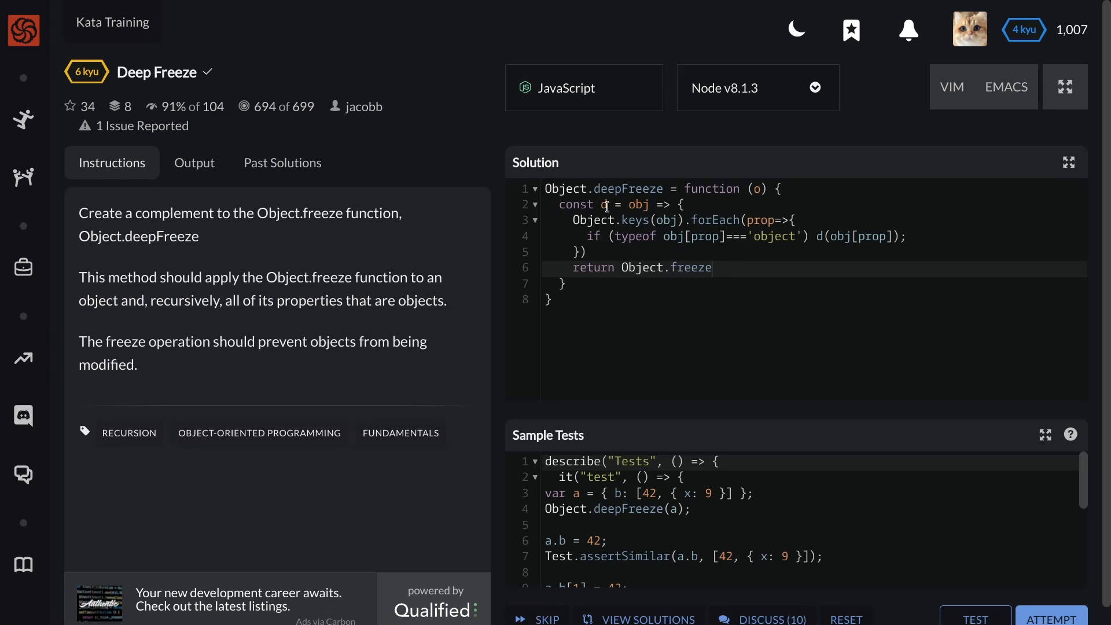
type("(obj)")
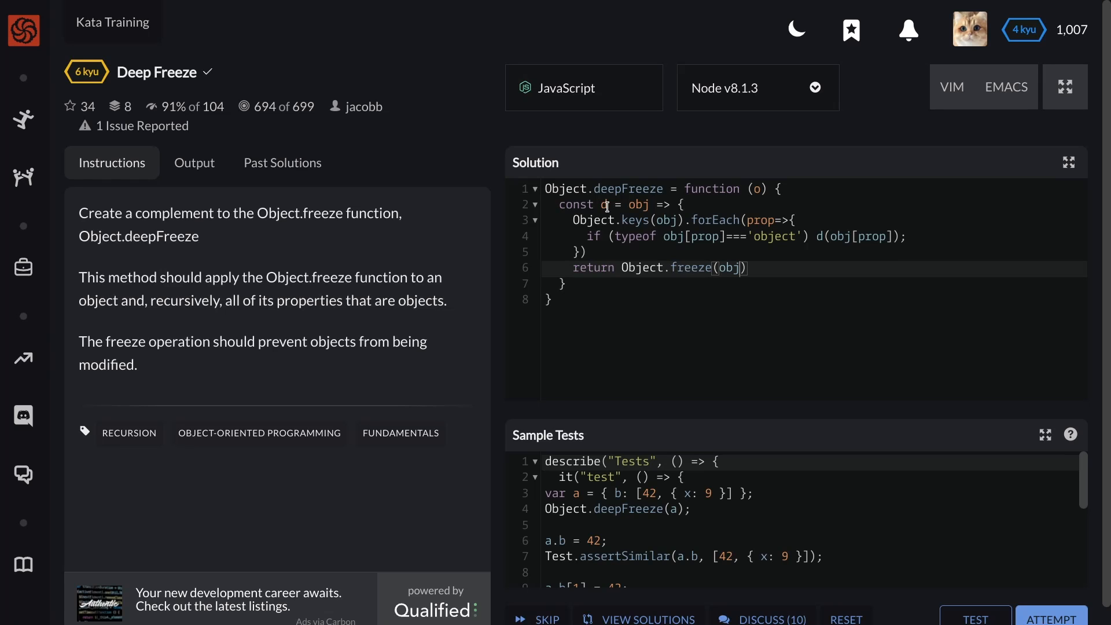
- End deepFreeze with 'return d(o)' on a new line below the helper
key("Enter")
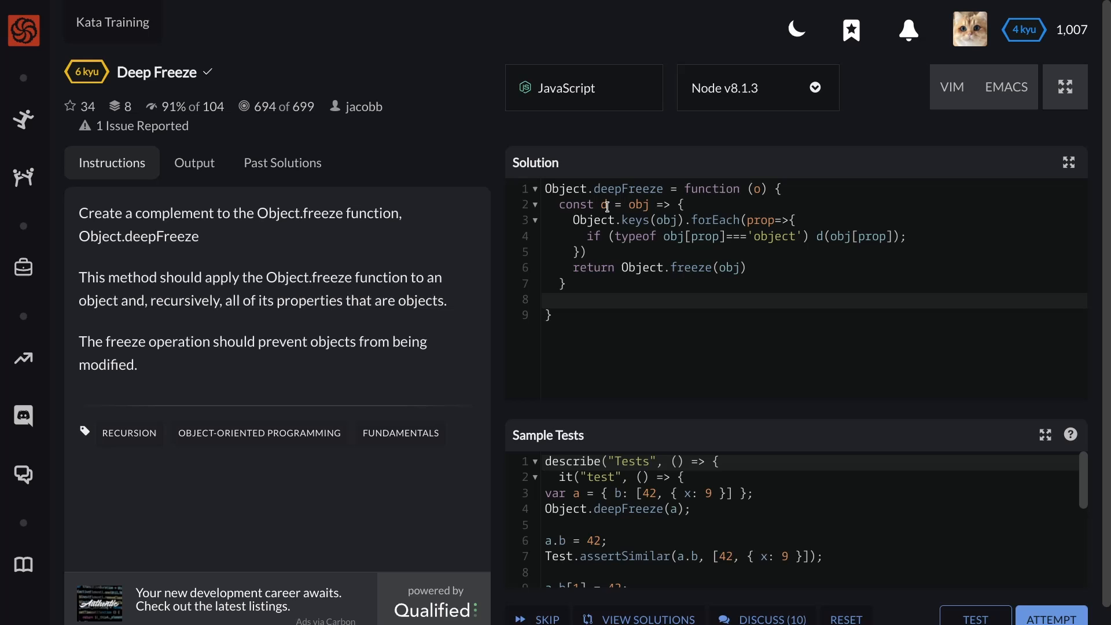
type("retu")
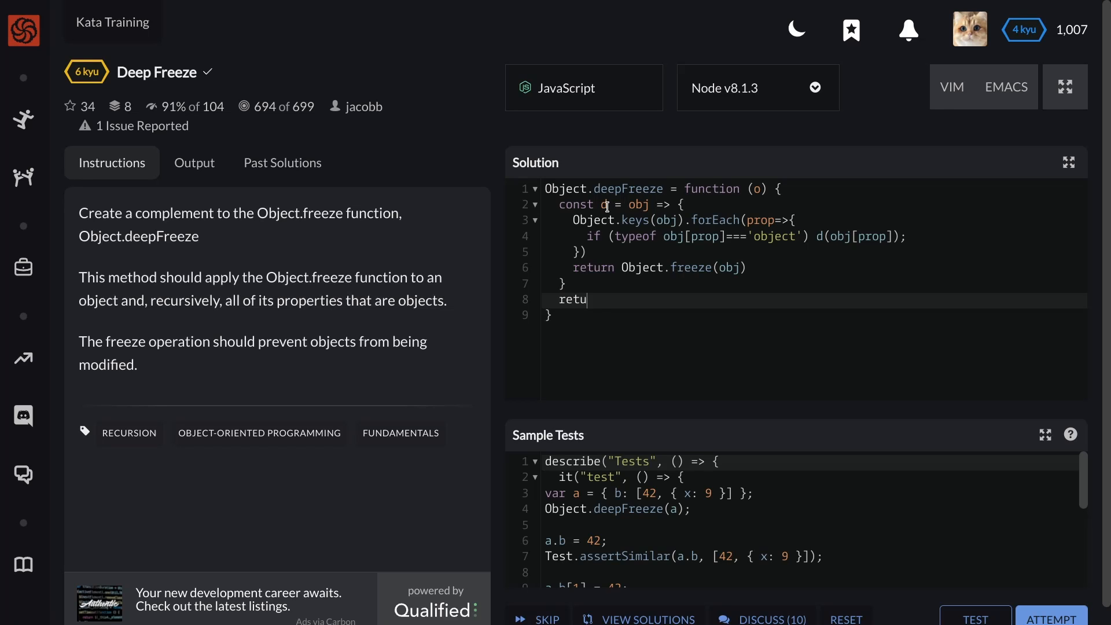
type("rn d")
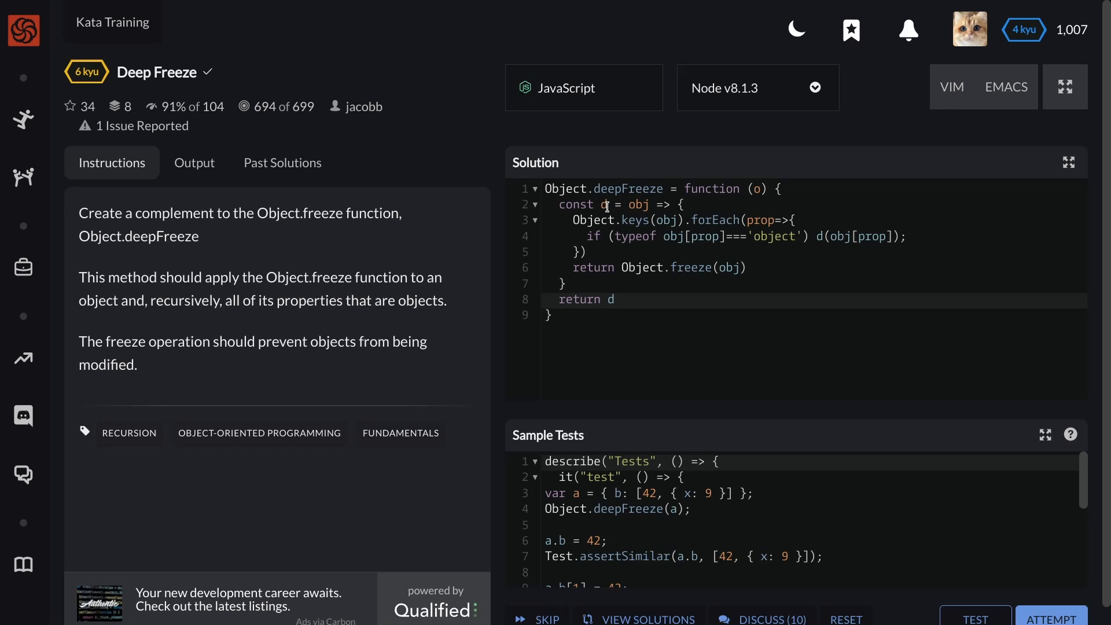
type("(o)")
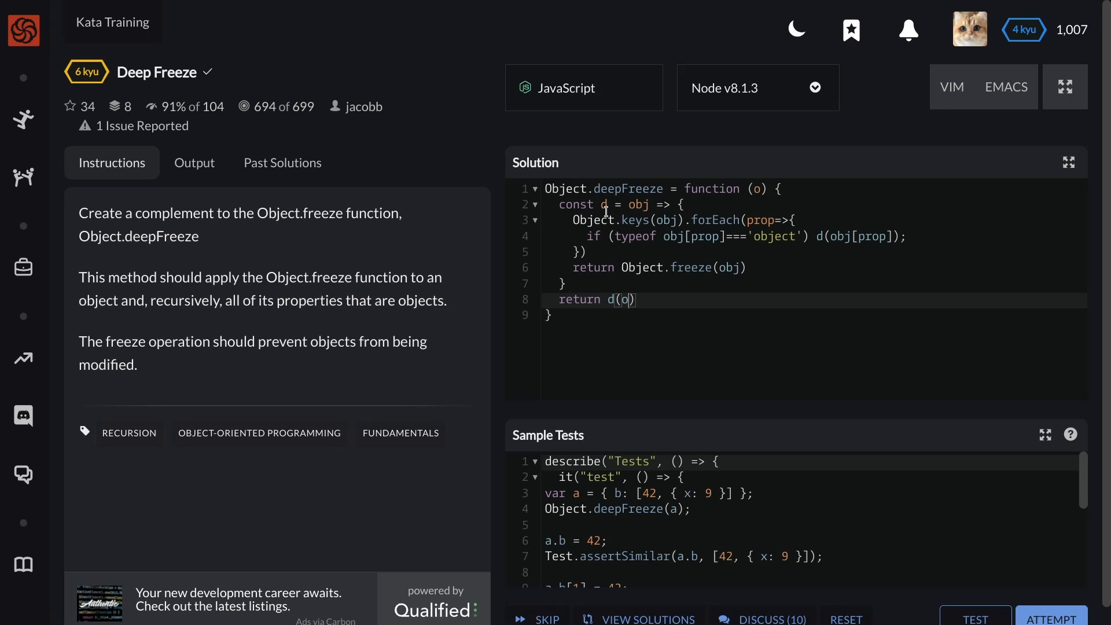
scroll("down", 3)
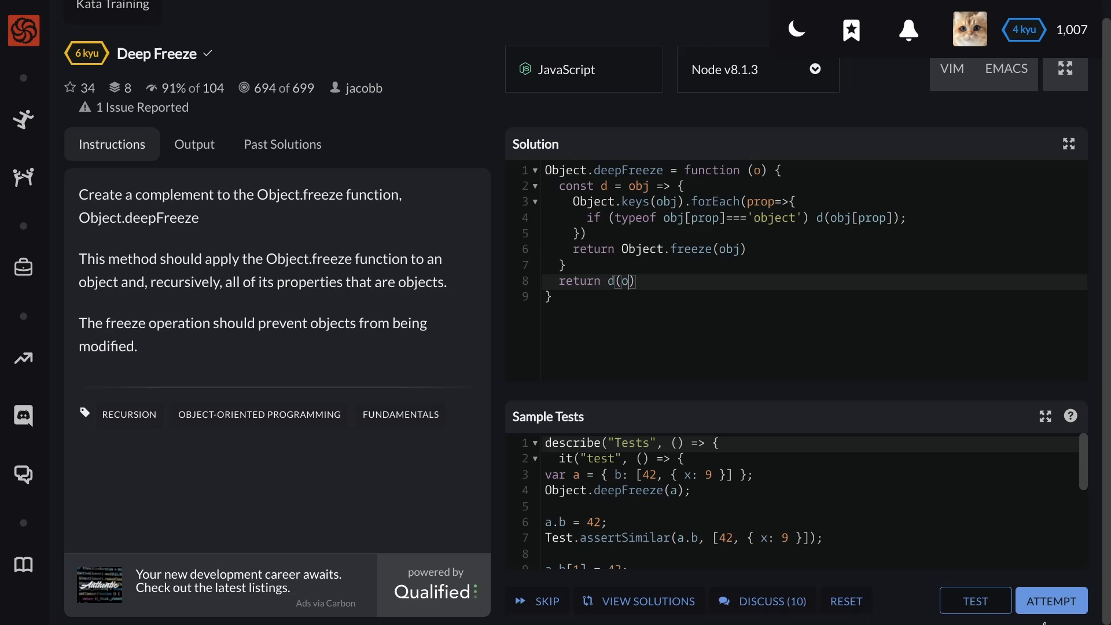
- Run the solution against the full test suite with ATTEMPT, then move to the MDN Object.keys tab
left_click(975, 601)
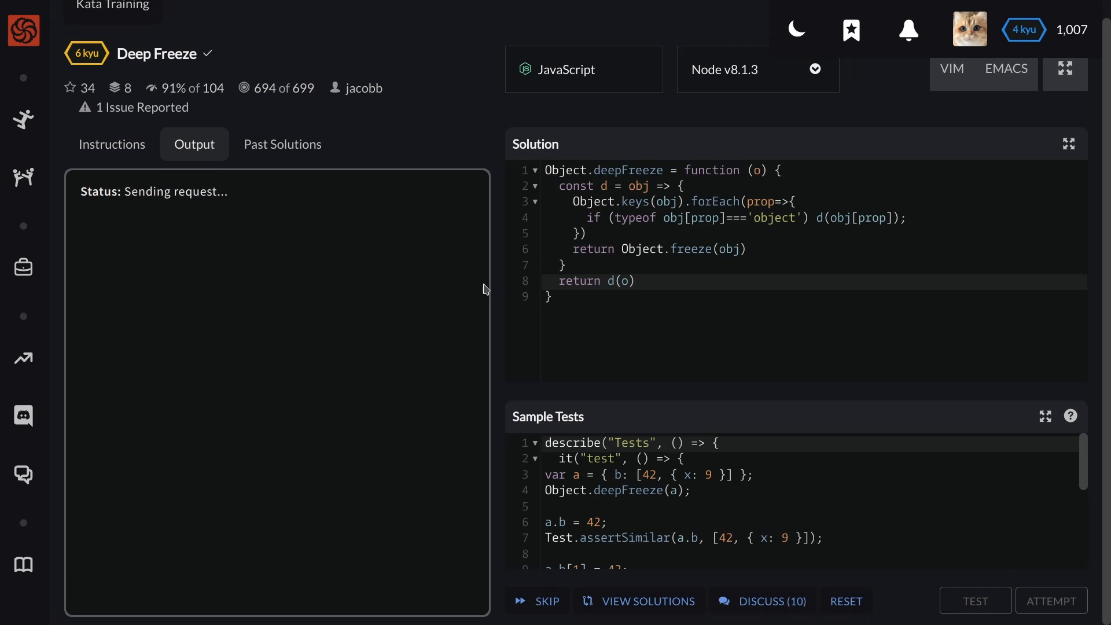
left_click(975, 600)
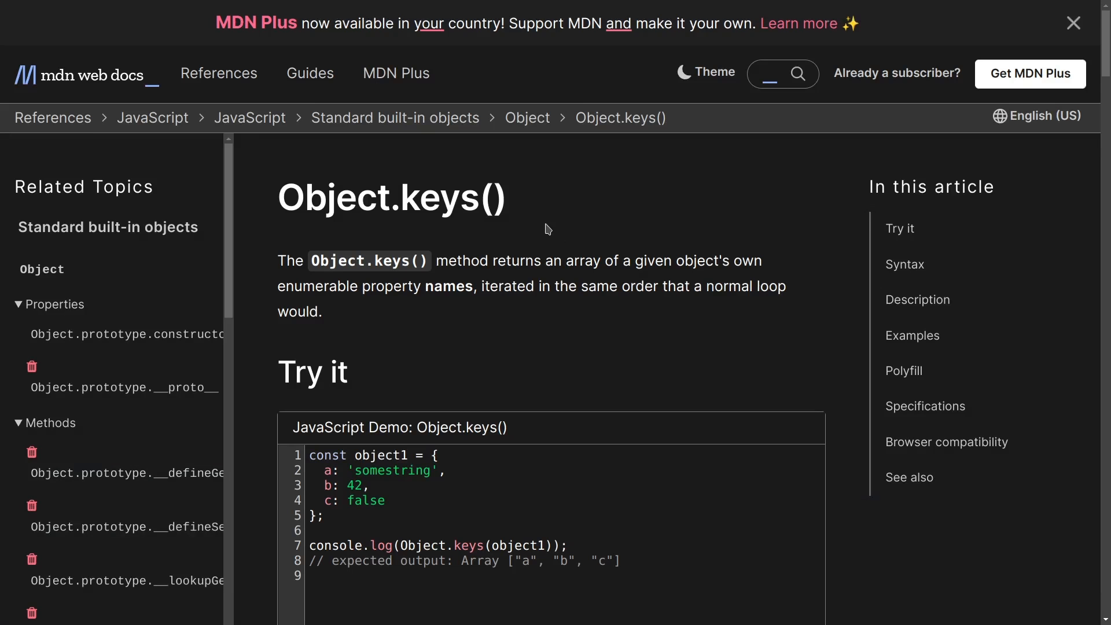
- Review the MDN Array forEach() page and then the Object.freeze() reference page
left_click(1073, 23)
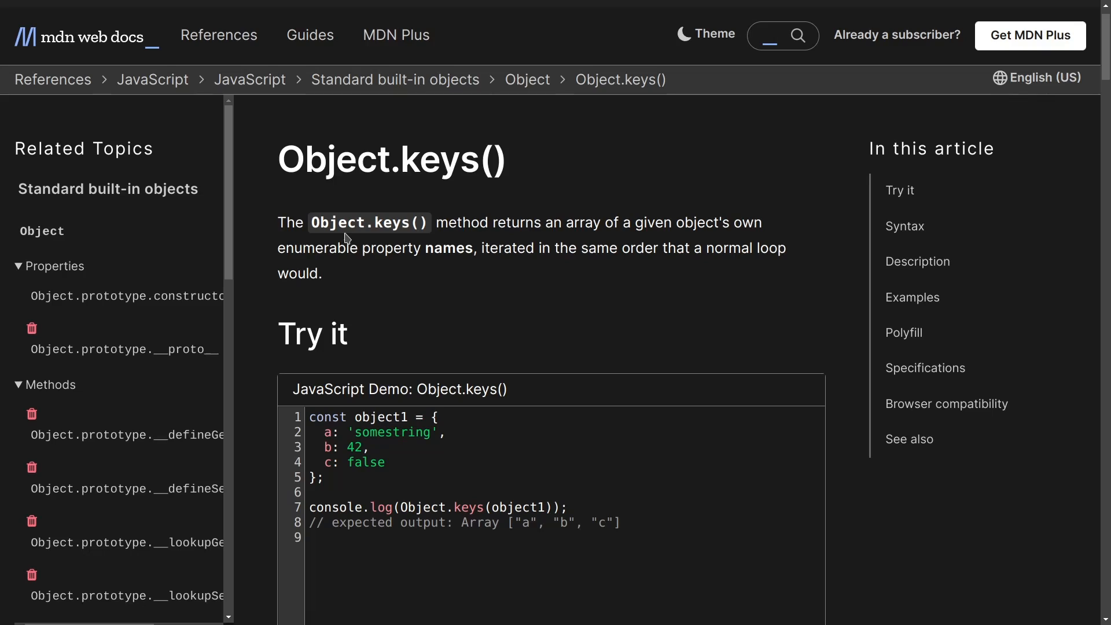
mouse_move(518, 269)
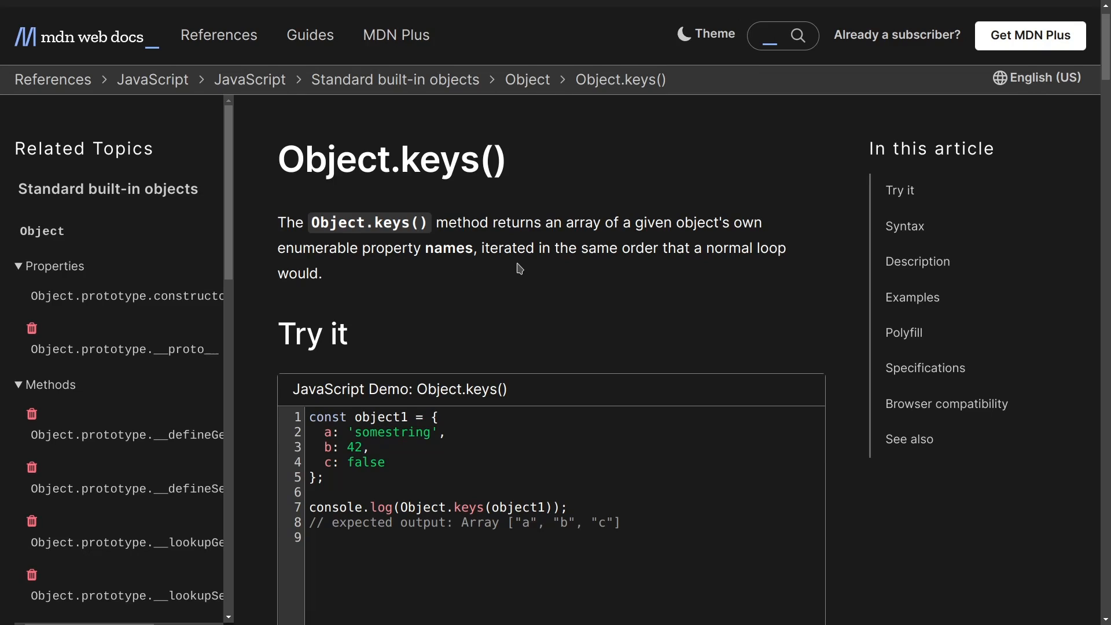
mouse_move(544, 267)
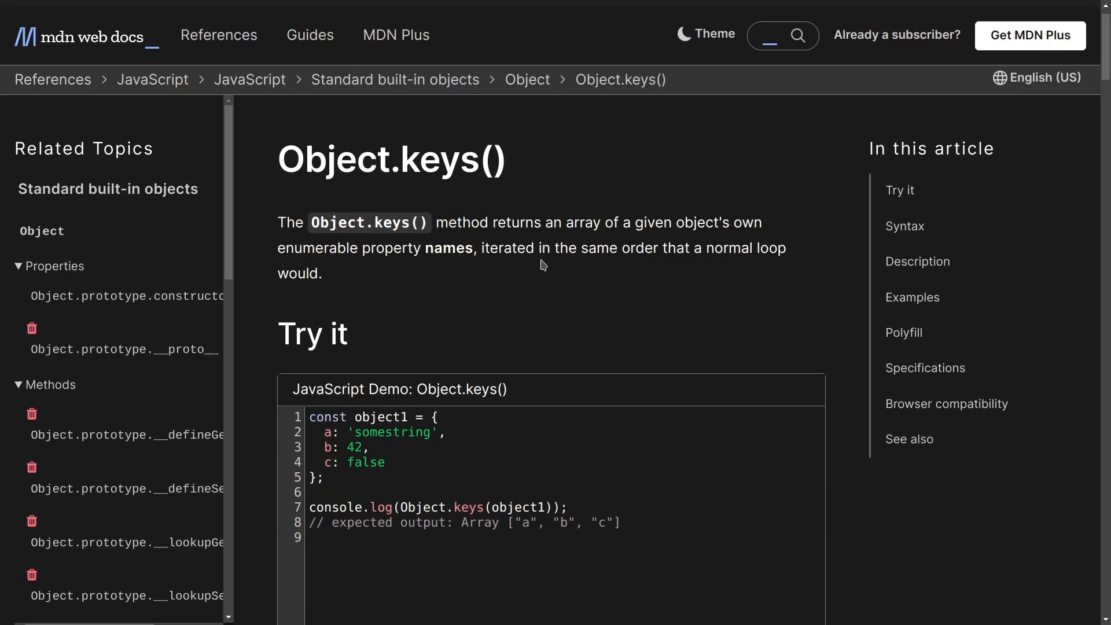
scroll("down", 3)
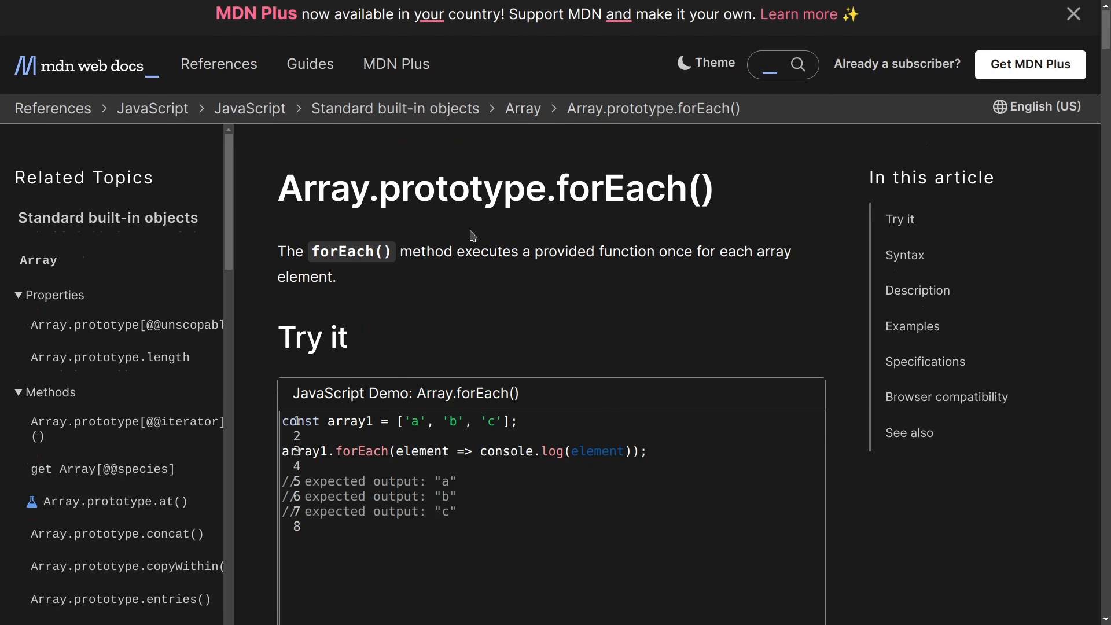
left_click(1073, 14)
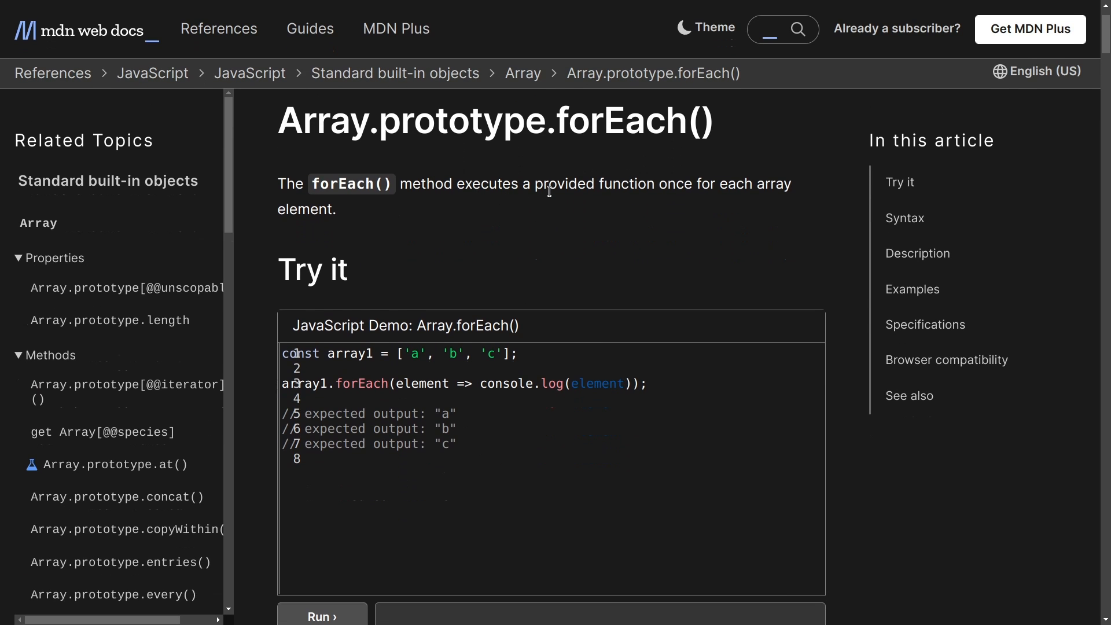
mouse_move(407, 241)
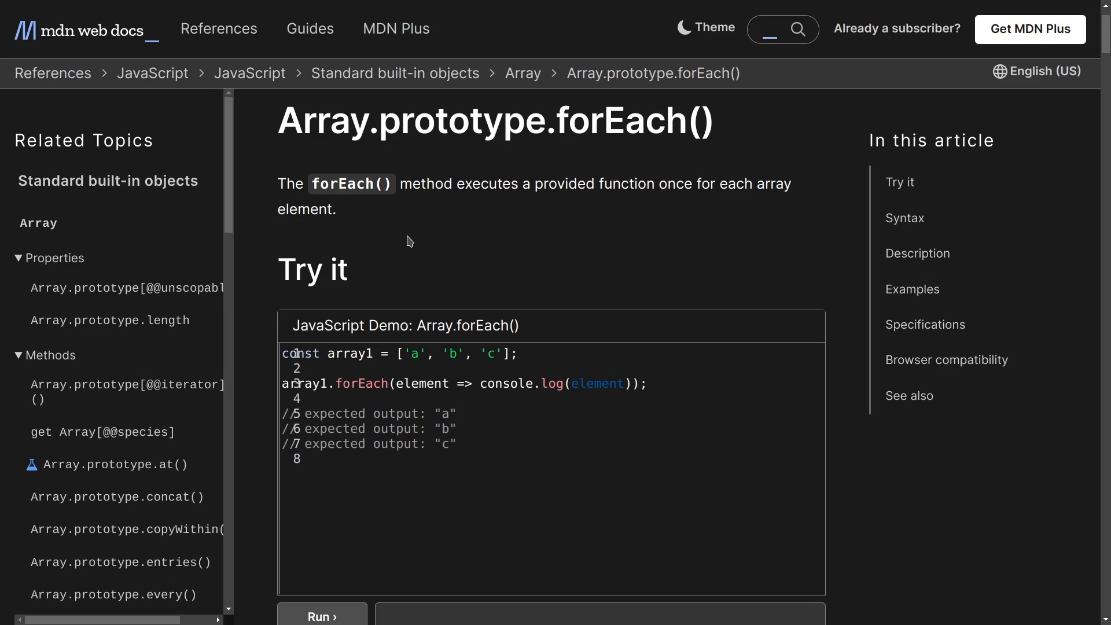
scroll("down", 3)
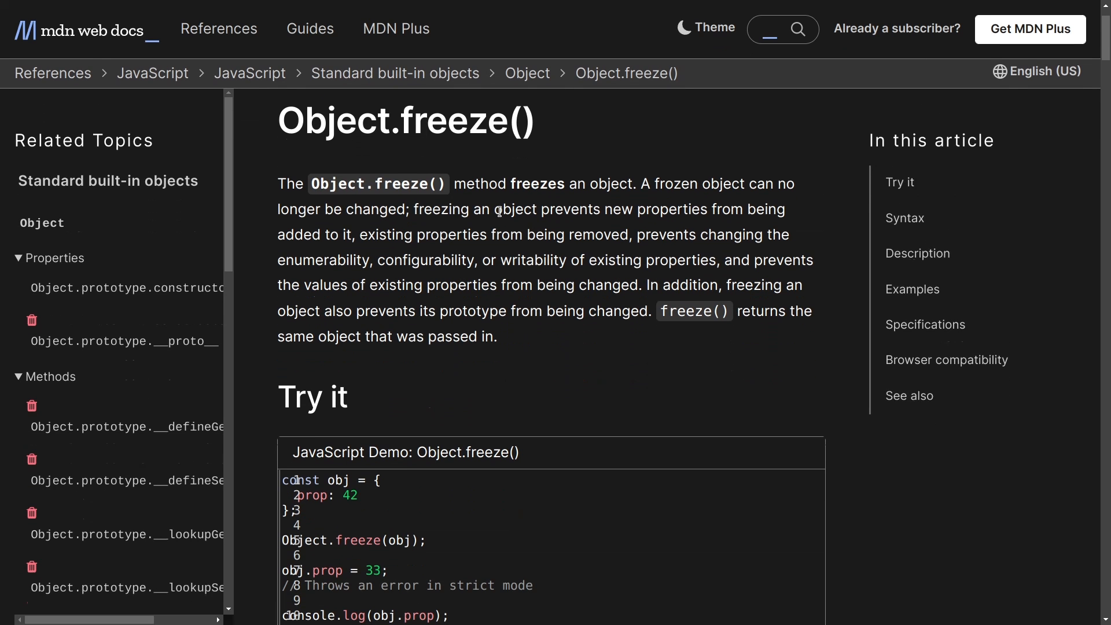
scroll("down", 3)
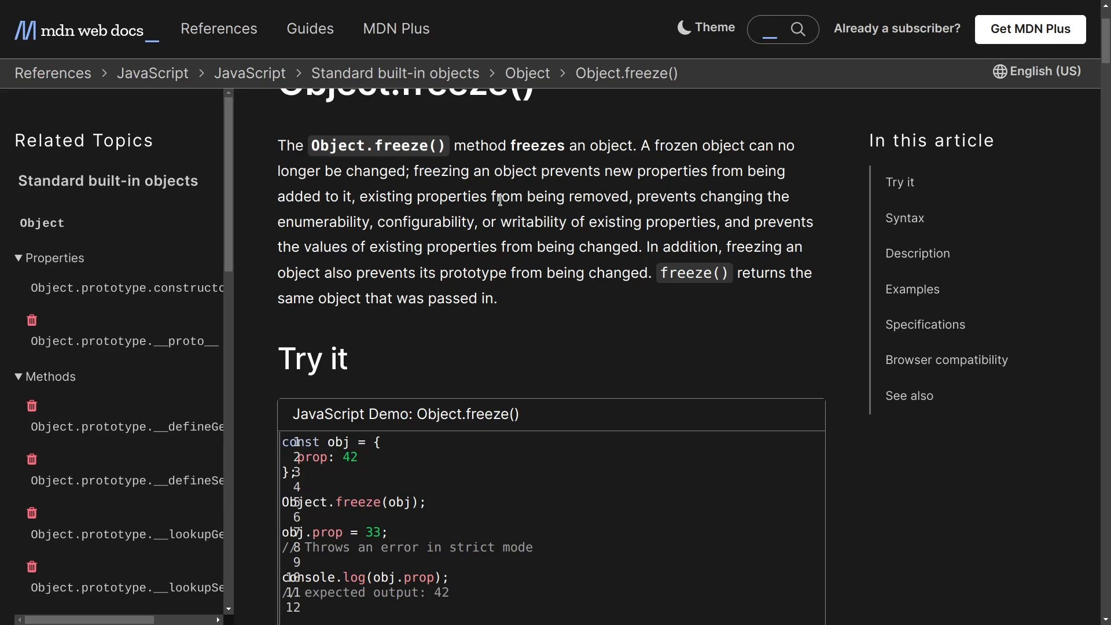
mouse_move(688, 193)
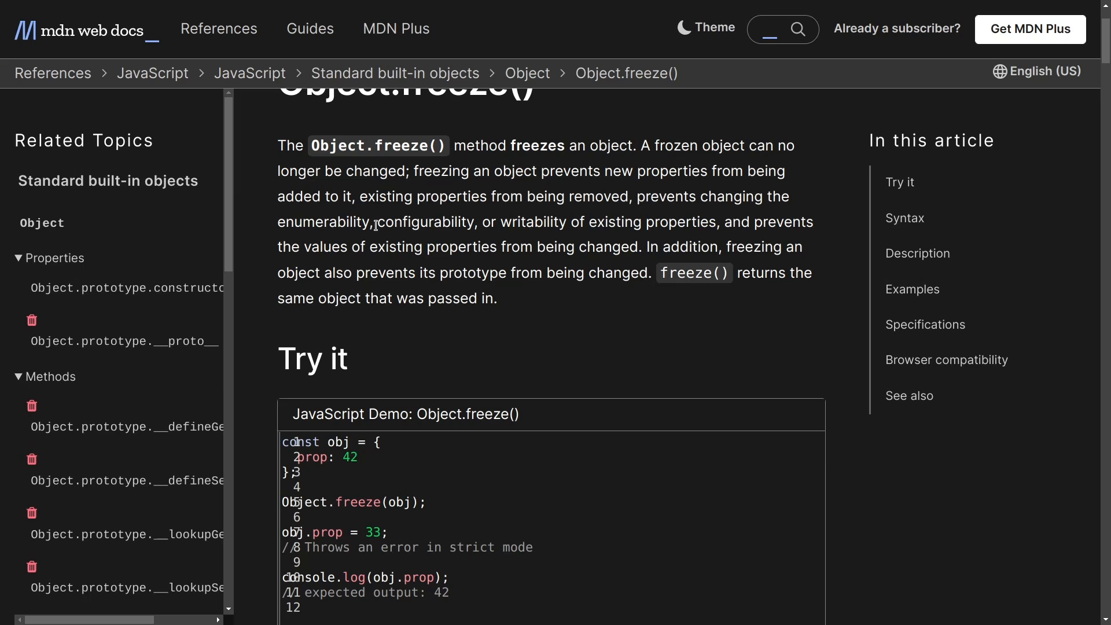
mouse_move(553, 220)
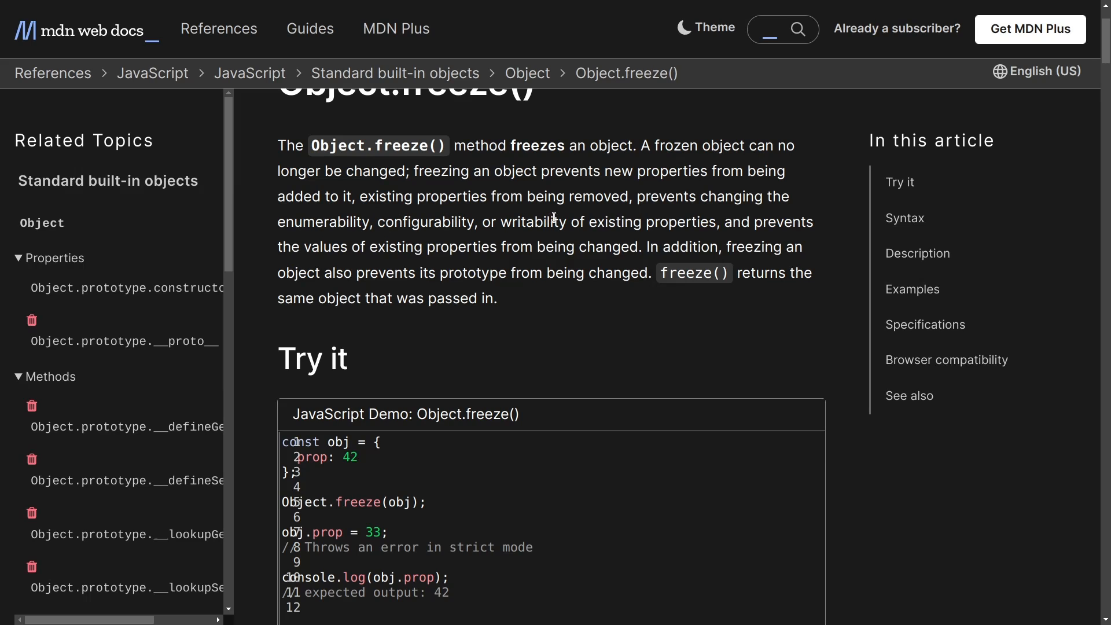
mouse_move(383, 240)
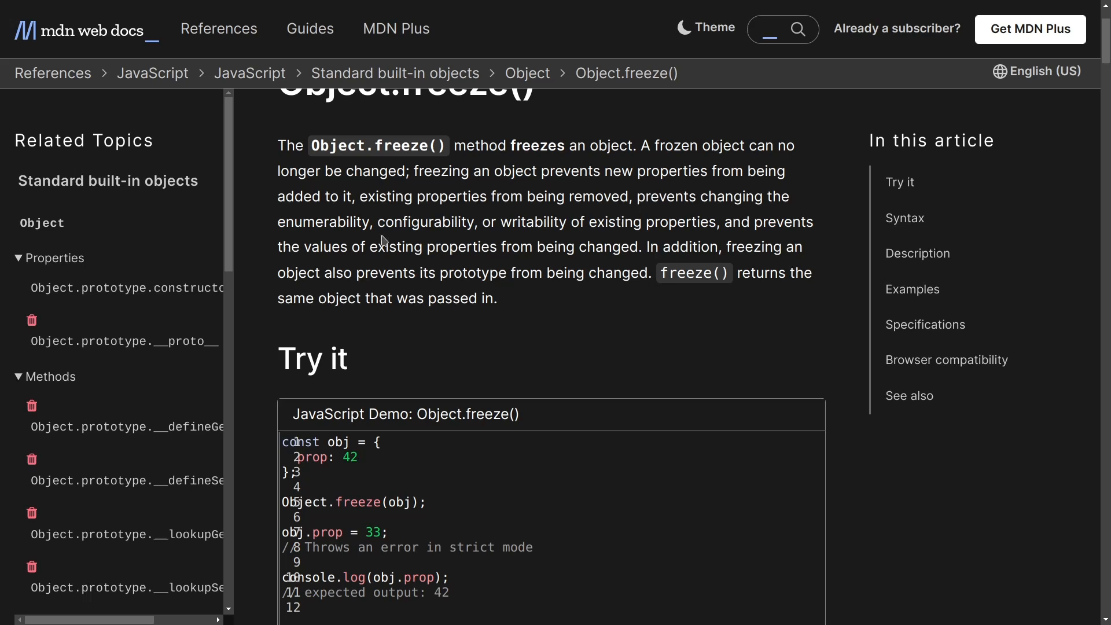
mouse_move(401, 247)
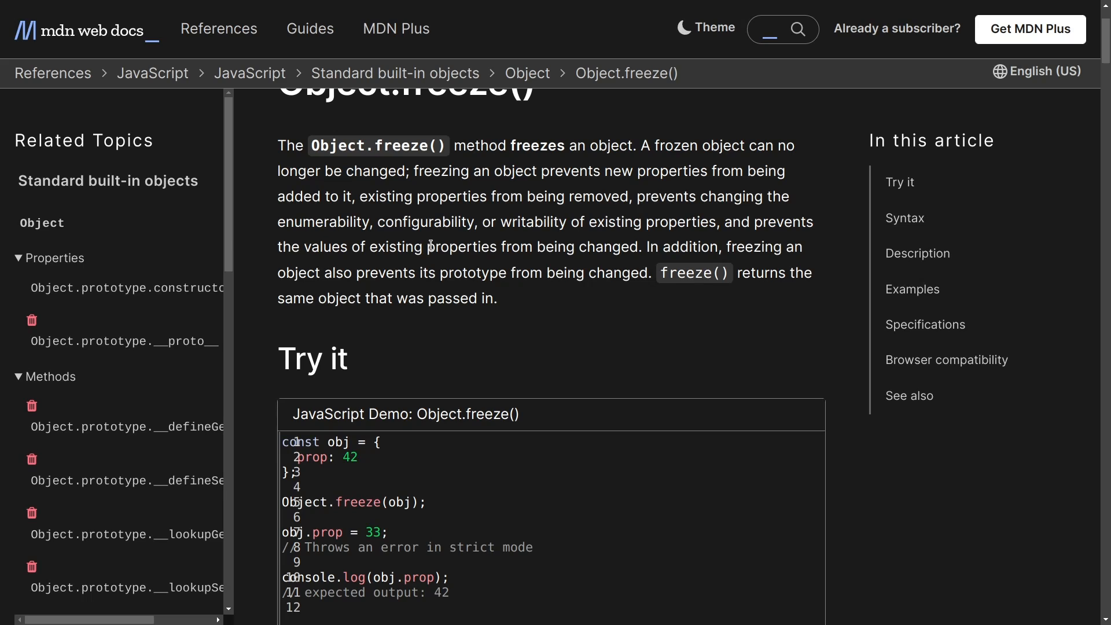
mouse_move(367, 268)
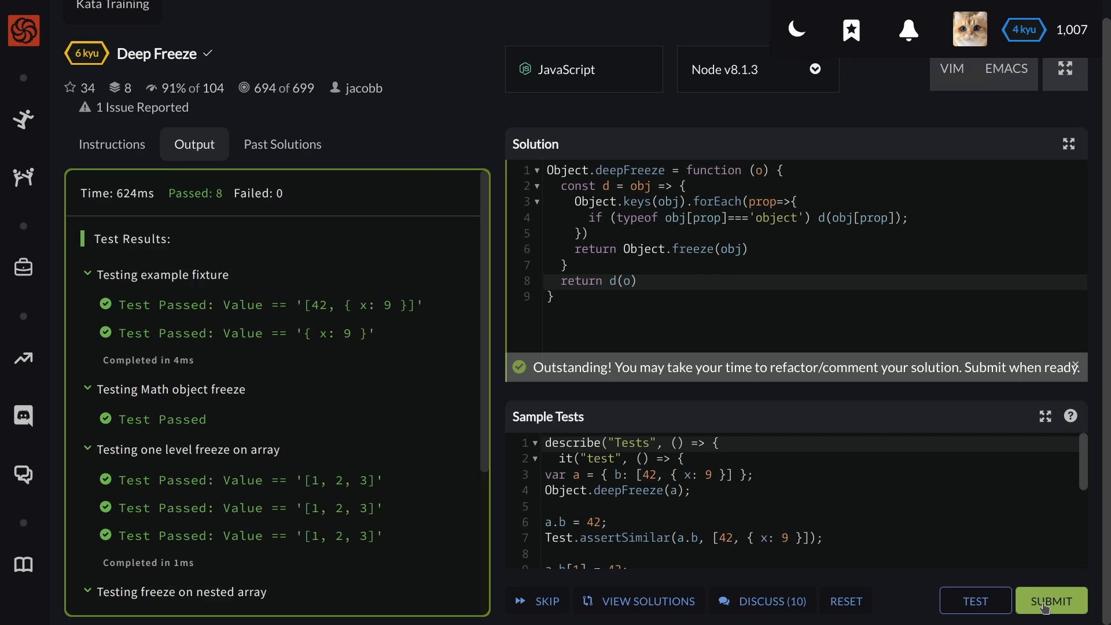
mouse_move(1053, 601)
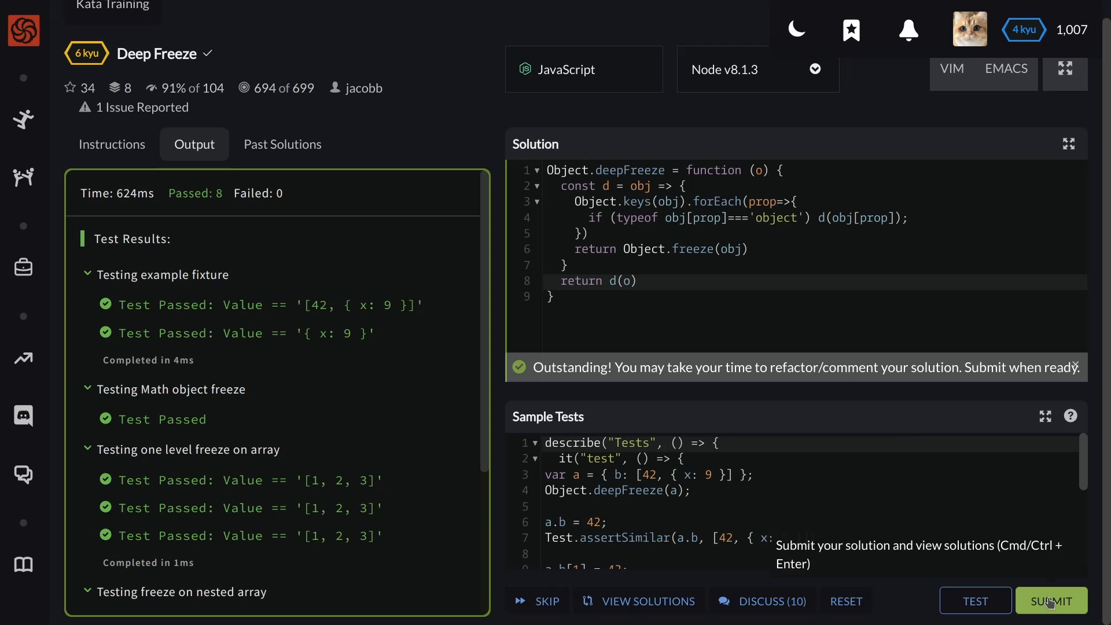
- Submit the passing Deep Freeze solution and land on the kata's solutions page
left_click(1052, 601)
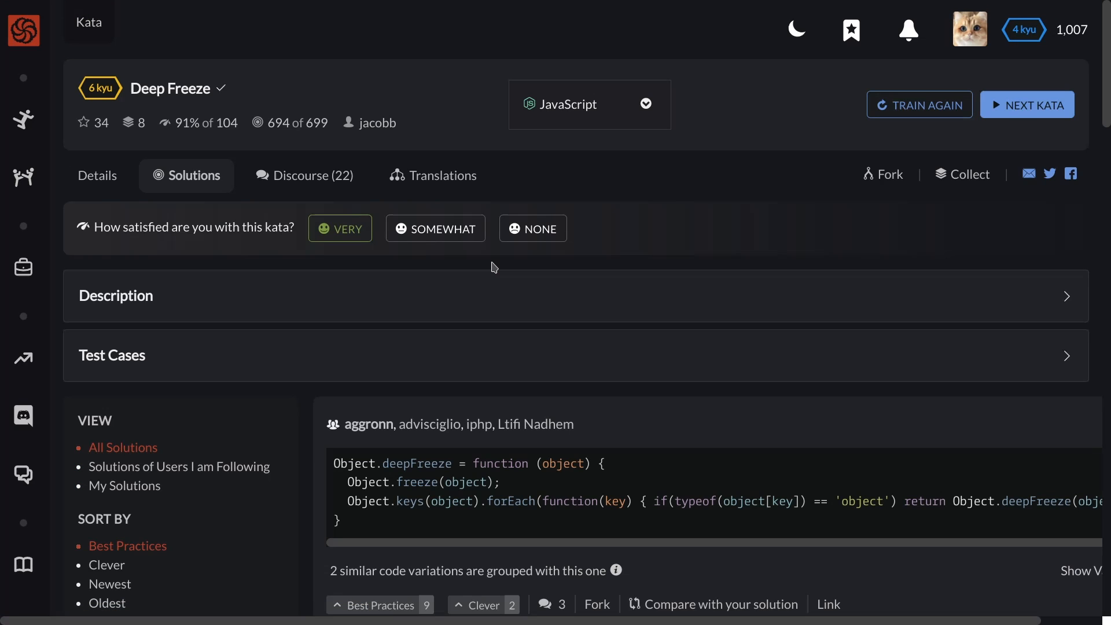